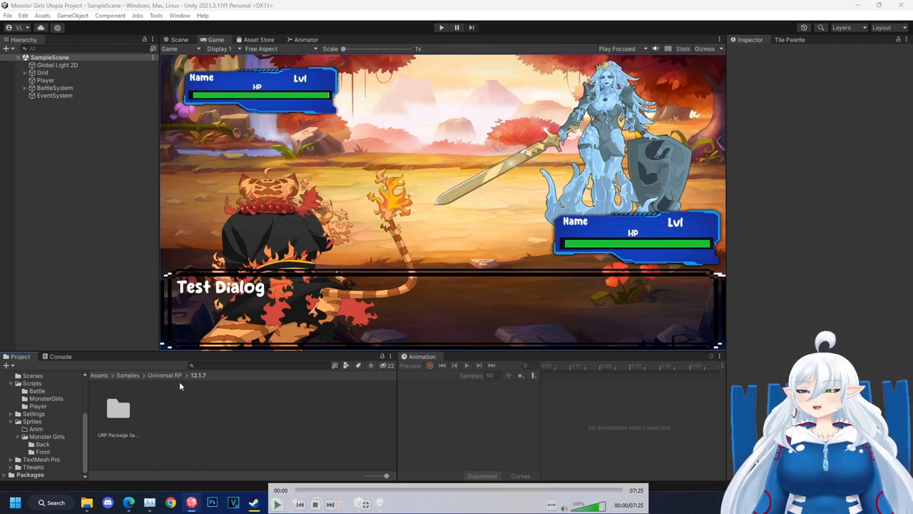
pyautogui.moveTo(250, 371)
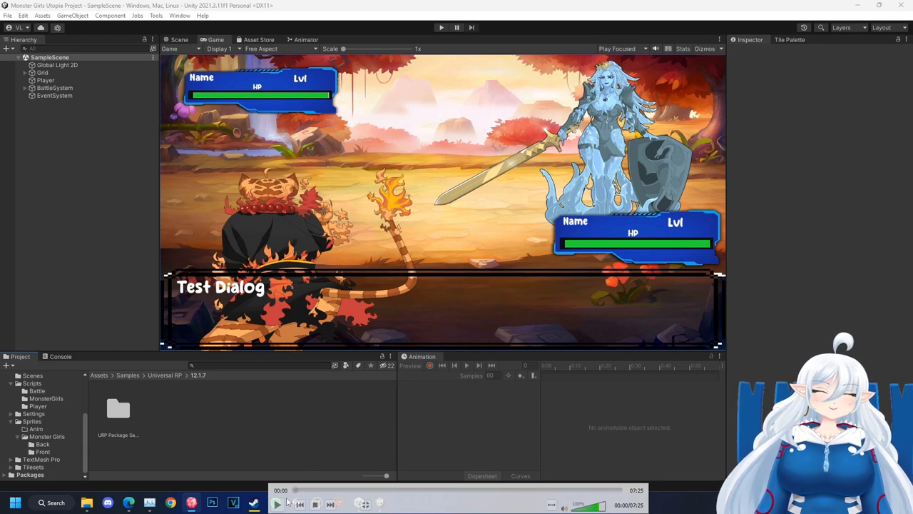
pyautogui.moveTo(277, 504)
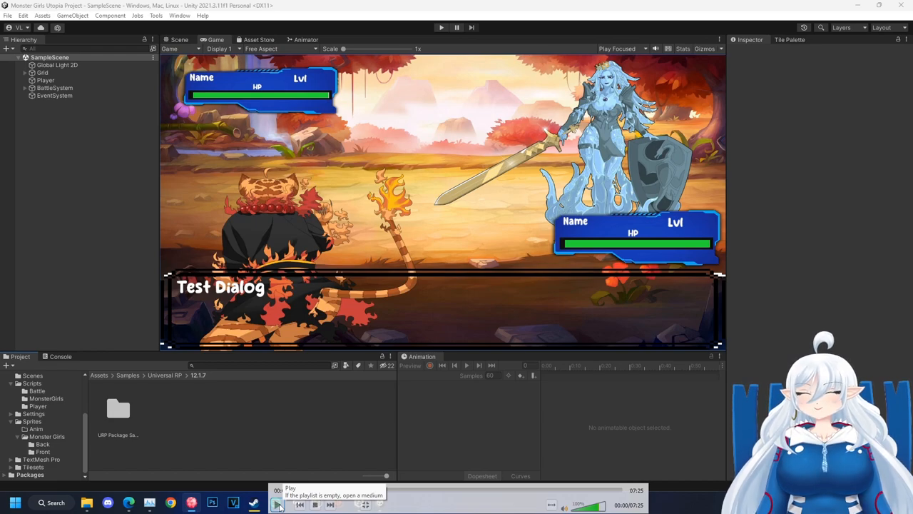
# Exit play mode to the town map Scene view and open the empty GameController script.
pyautogui.click(276, 505)
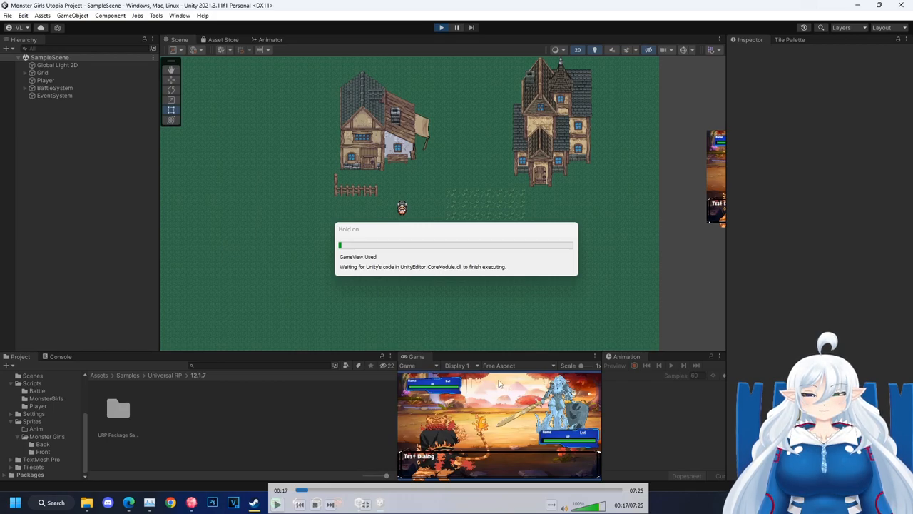
pyautogui.moveTo(505, 207)
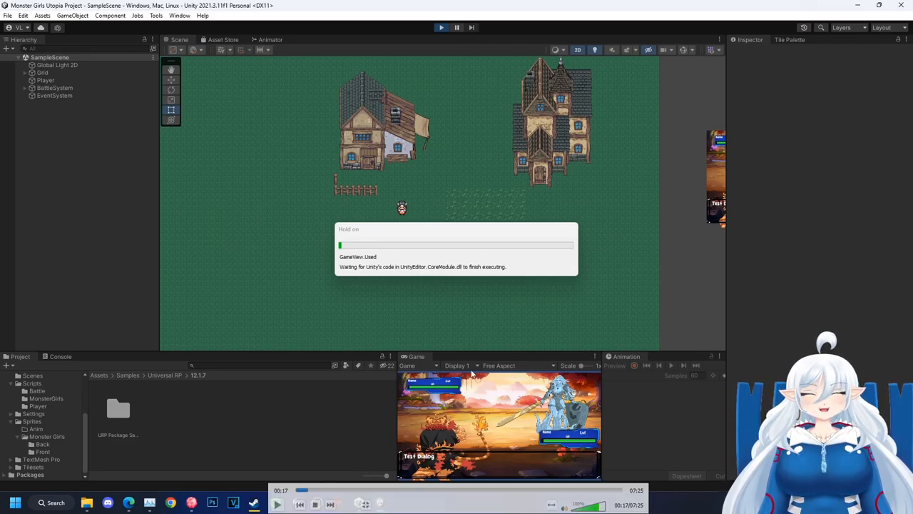
pyautogui.moveTo(343, 409)
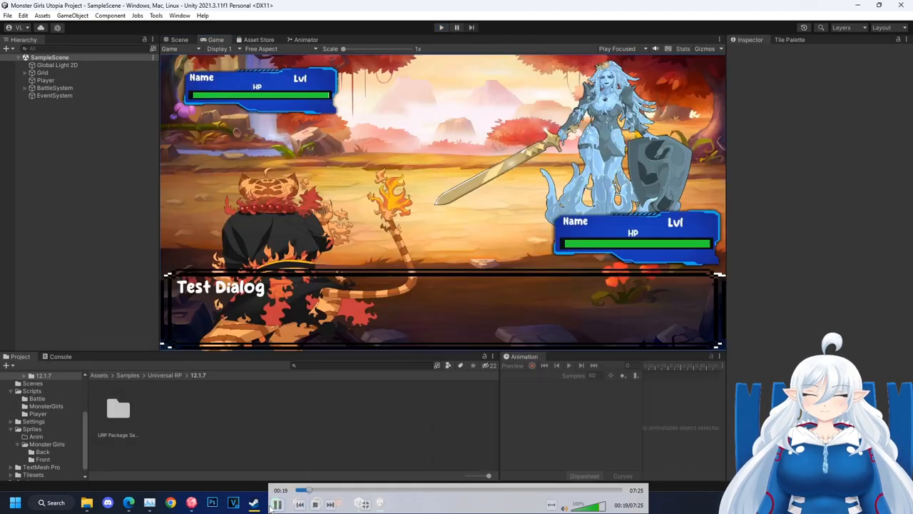
pyautogui.click(180, 39)
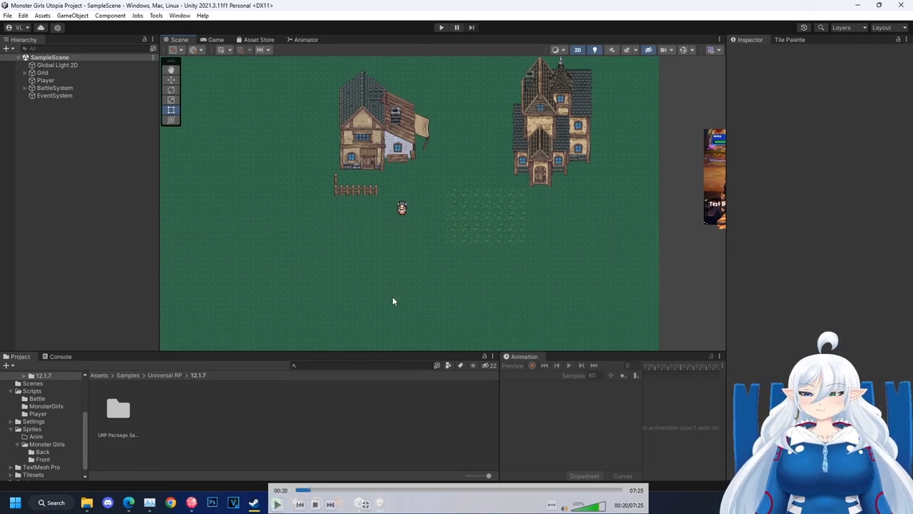
pyautogui.moveTo(457, 269)
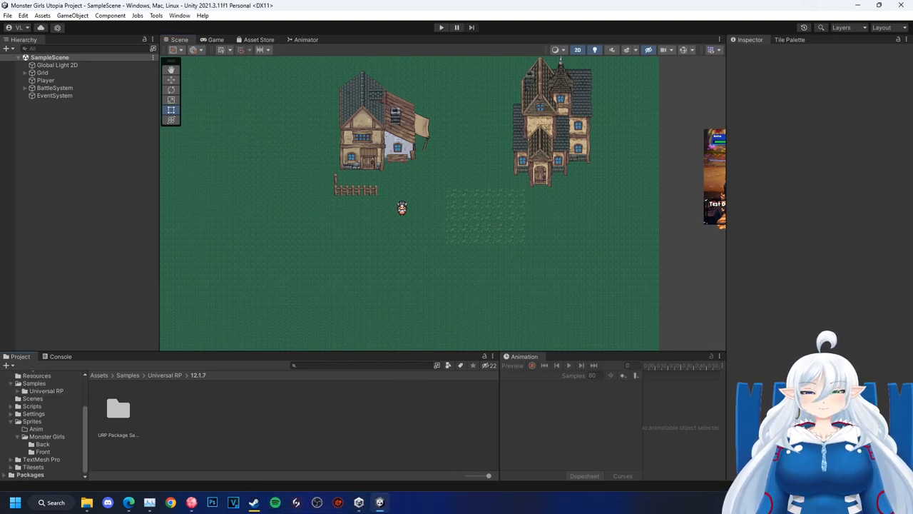
pyautogui.click(32, 406)
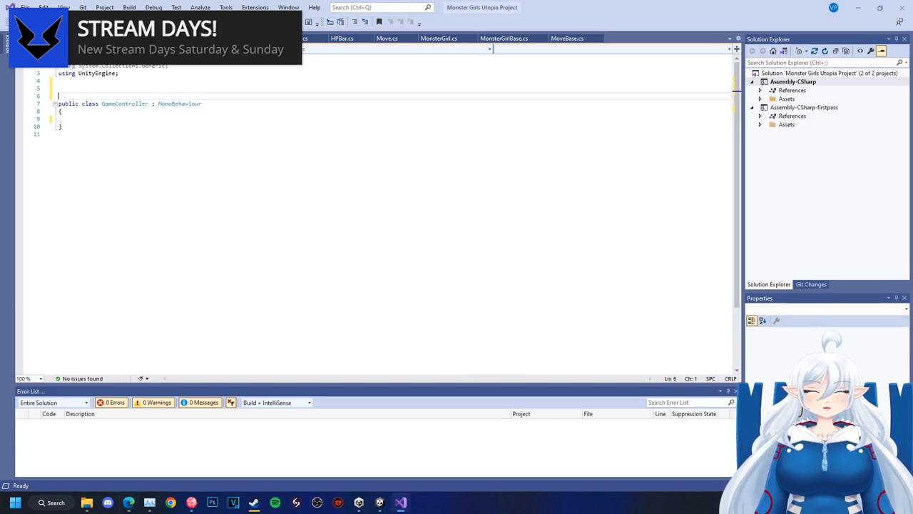
# Declare a GameState enum with FreeRoam and Battle, plus a GameState state field.
pyautogui.write('public enum GameState (')
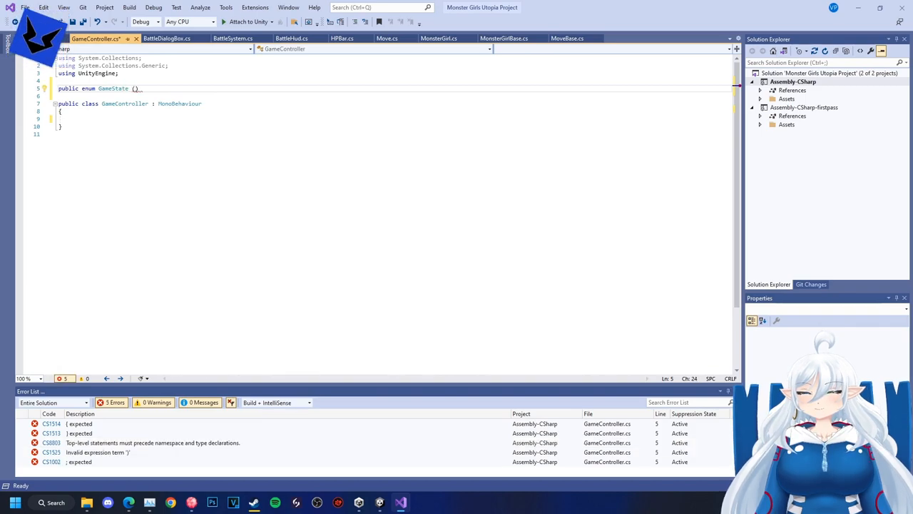
pyautogui.write('FreeRoam')
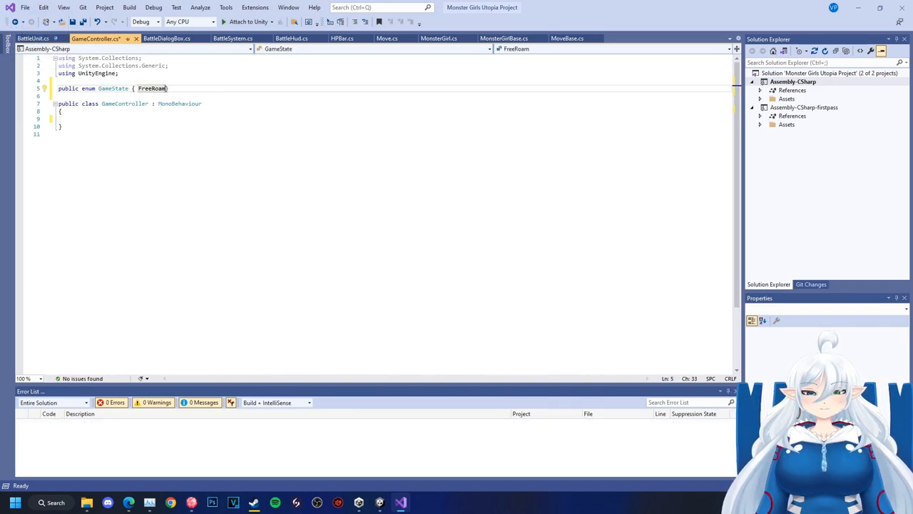
pyautogui.write(', Battle')
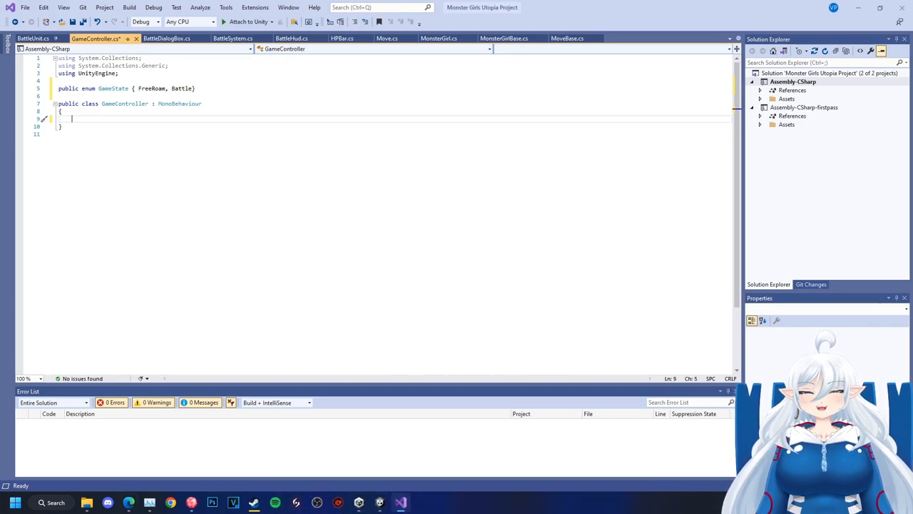
pyautogui.write('GameState state')
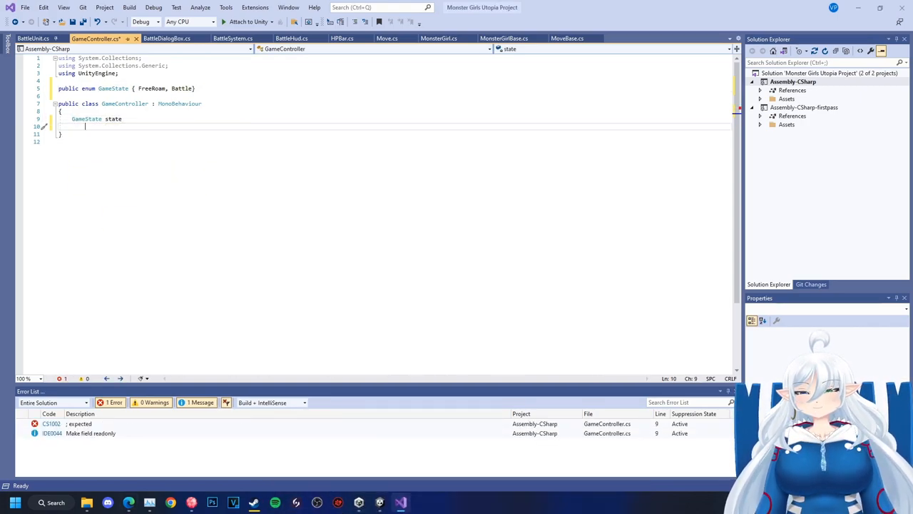
pyautogui.write(';')
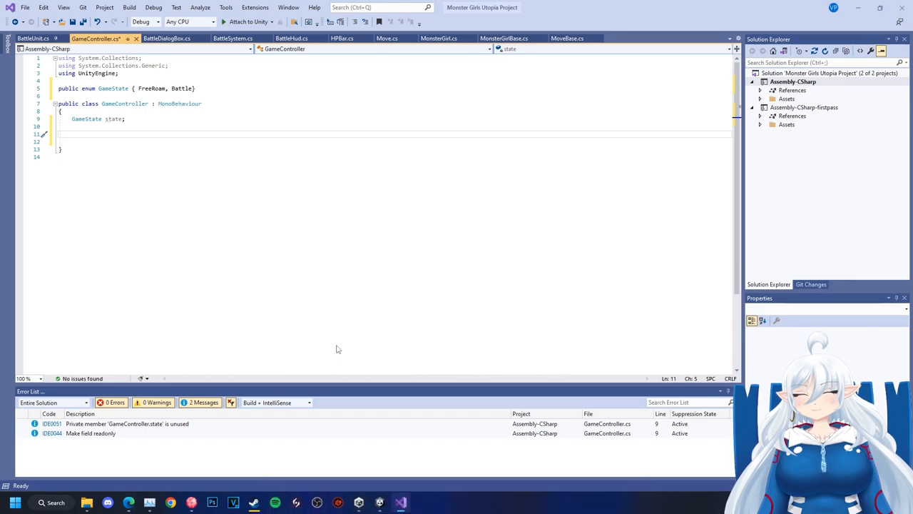
# Add an Update method with if/else-if branches for FreeRoam and Battle, and save.
pyautogui.write('private void Update()')
pyautogui.write('if (state == ')
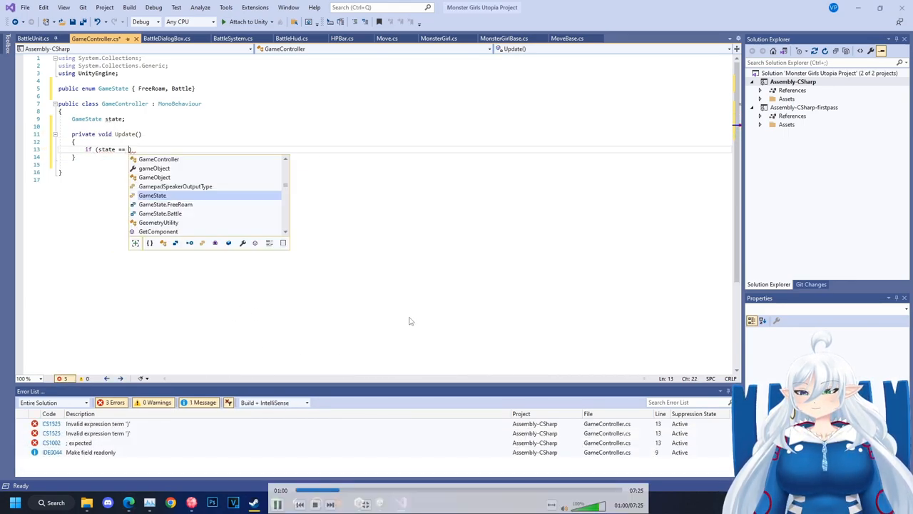
pyautogui.write('GameState.FreeRoam')
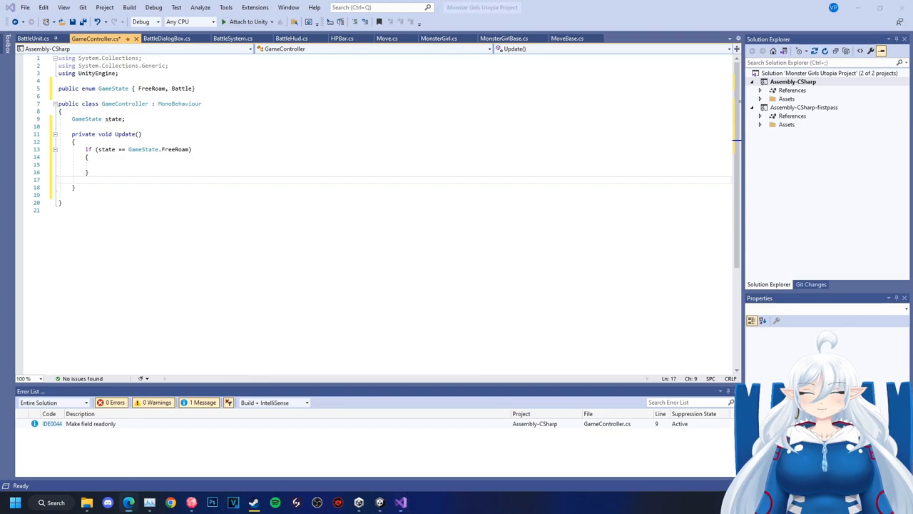
pyautogui.write('else if()')
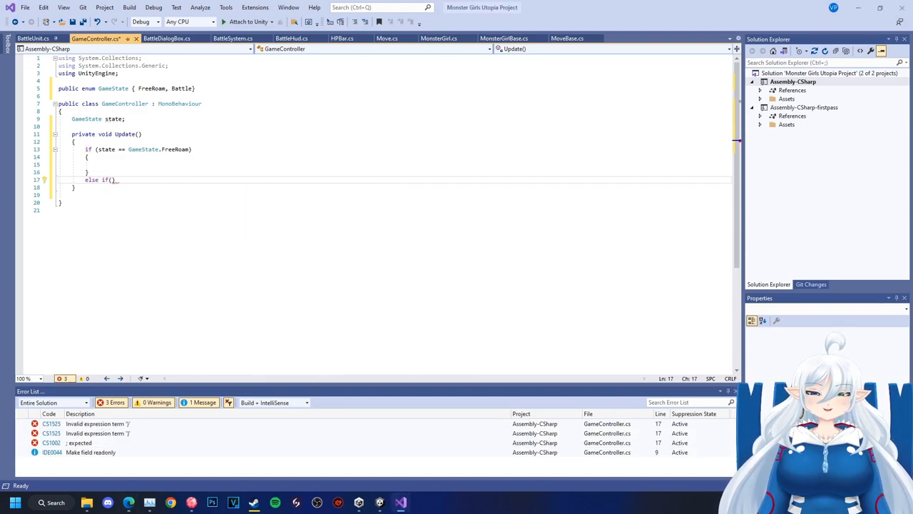
pyautogui.write('state==GameState.Battle')
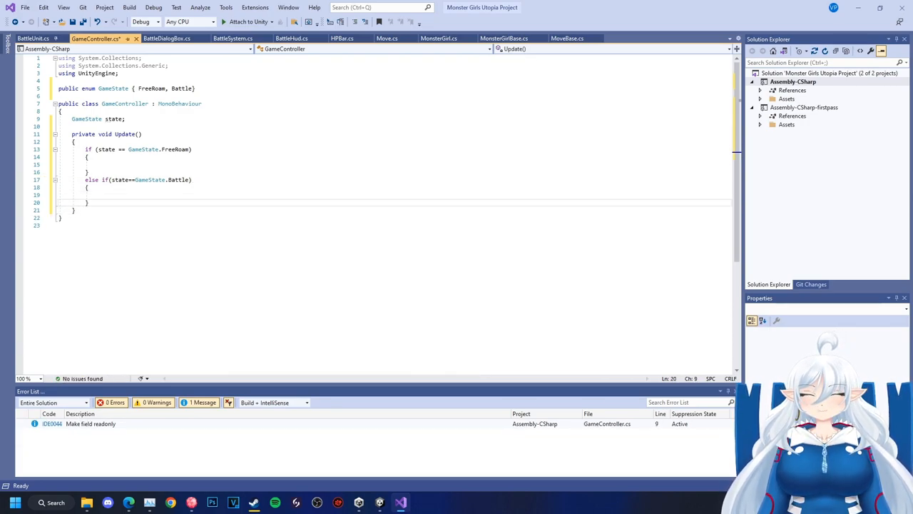
pyautogui.press('ctrl+s')
pyautogui.write('{')
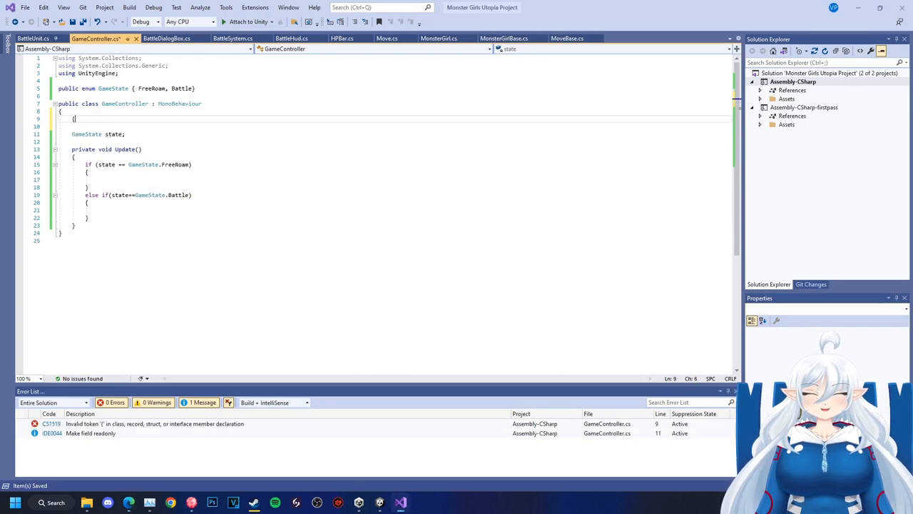
# Add a serialized PlayerMovement playermovement field and start a BattleSystem field in GameController.
pyautogui.write('[SerializeField] PlayerMovement')
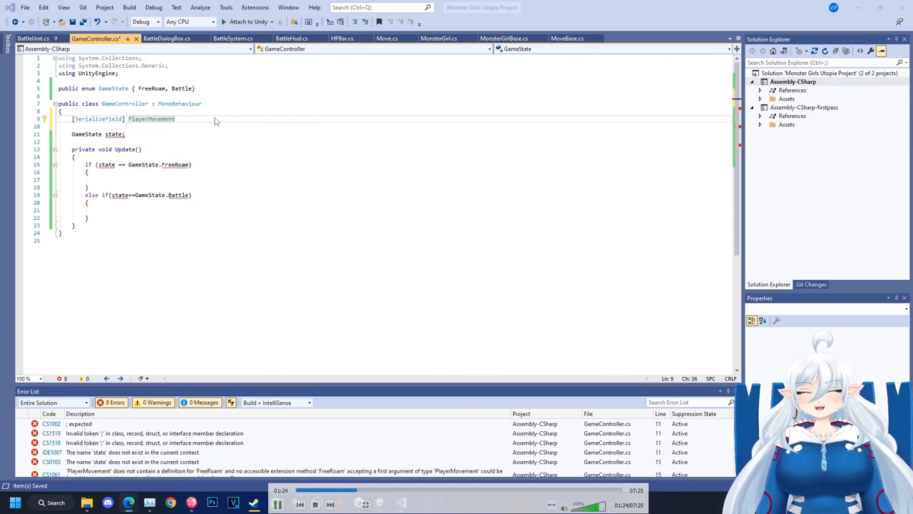
pyautogui.write('player')
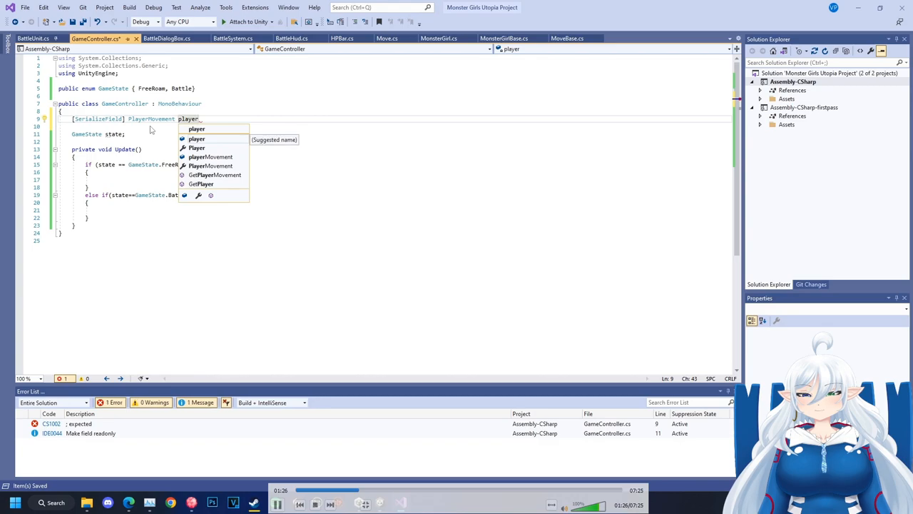
pyautogui.write('movement')
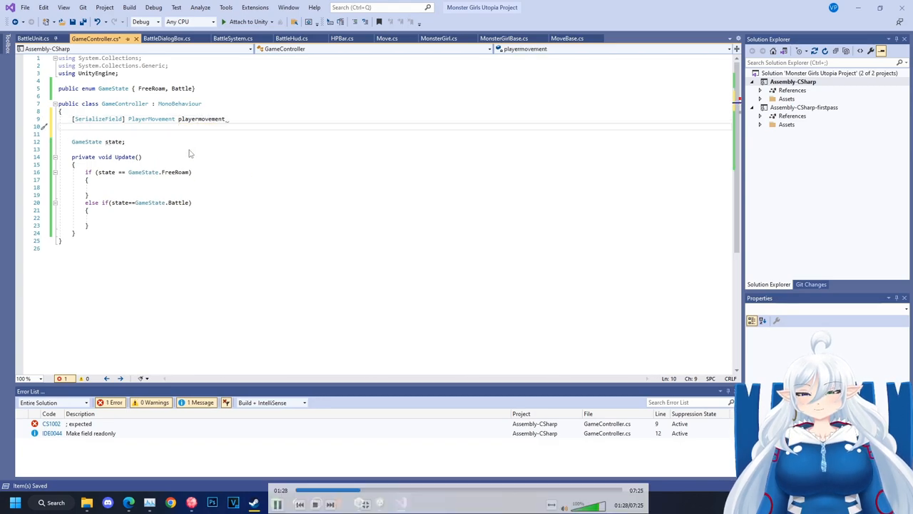
pyautogui.write(';')
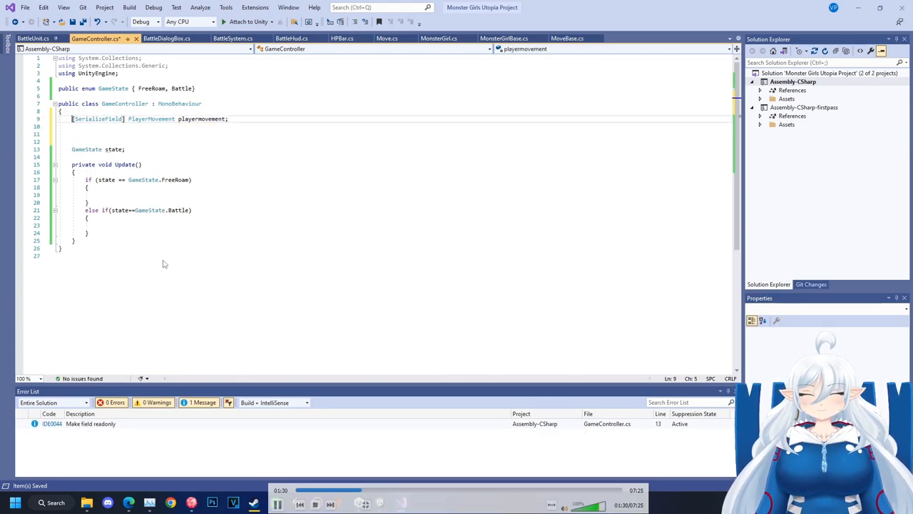
pyautogui.write('D')
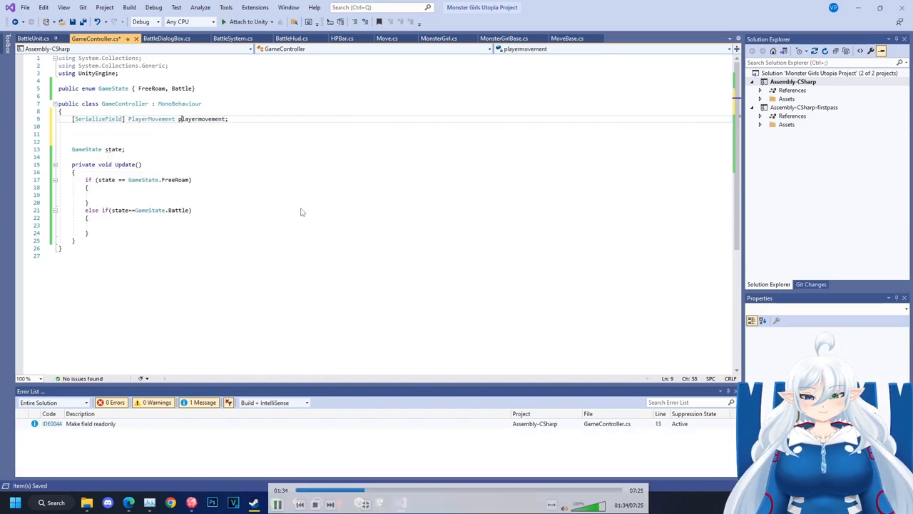
pyautogui.write('[SerializeField] PlayerMovement playermovement;')
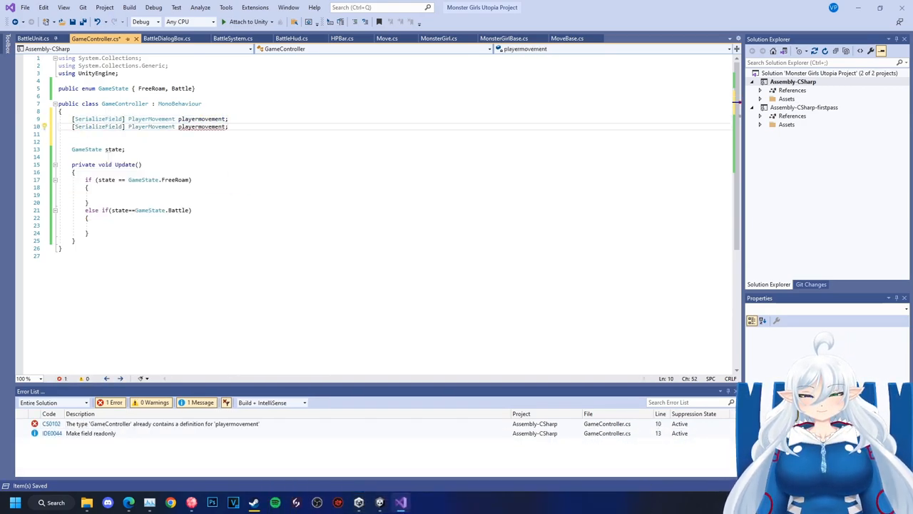
pyautogui.write('BattleSystem')
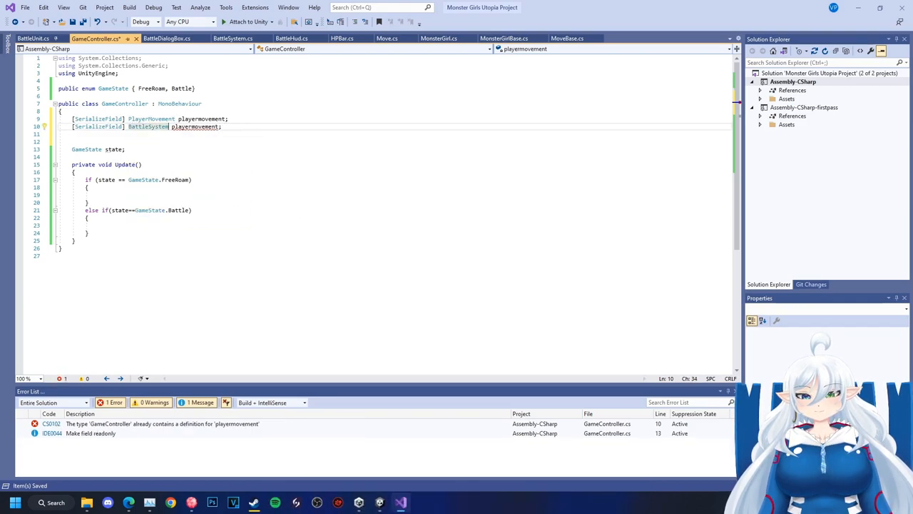
pyautogui.moveTo(196, 126)
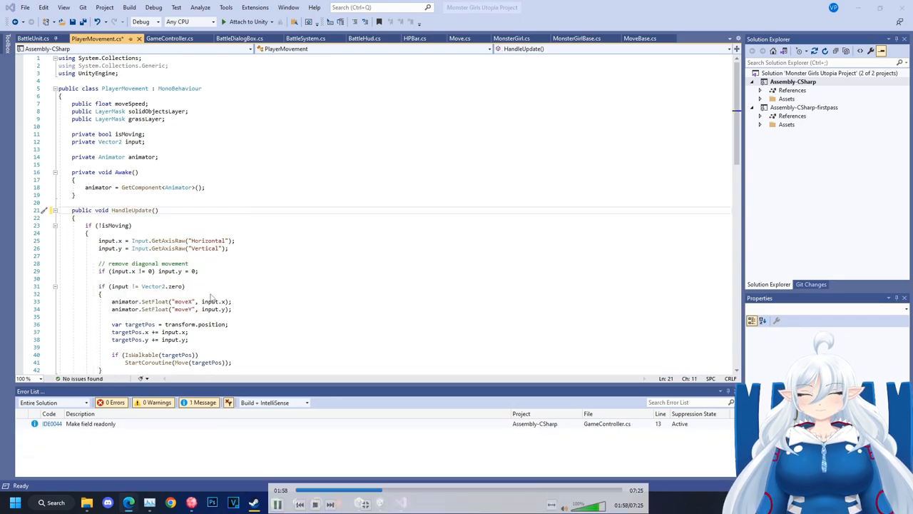
# Rename BattleSystem's Update to HandleUpdate and call playerMovement and battleSystem HandleUpdate from GameController.
pyautogui.click(305, 38)
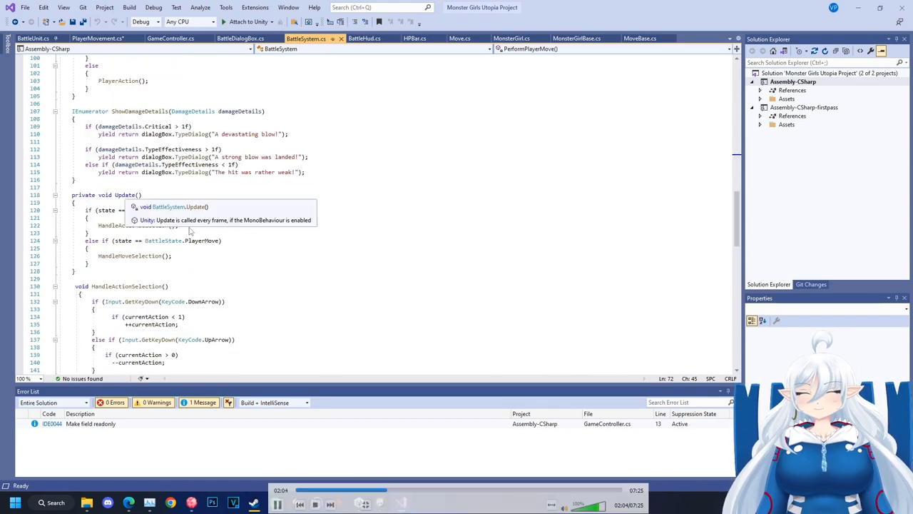
pyautogui.write('HandleUpdate')
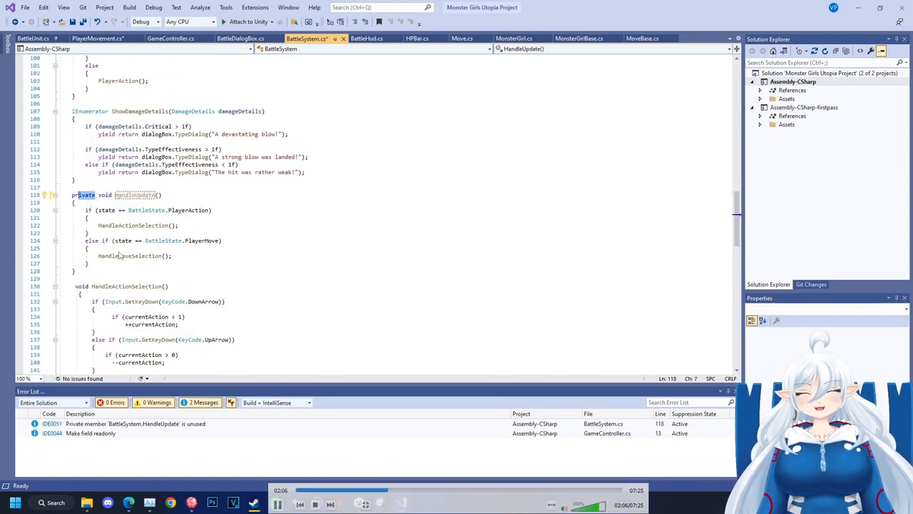
pyautogui.click(96, 37)
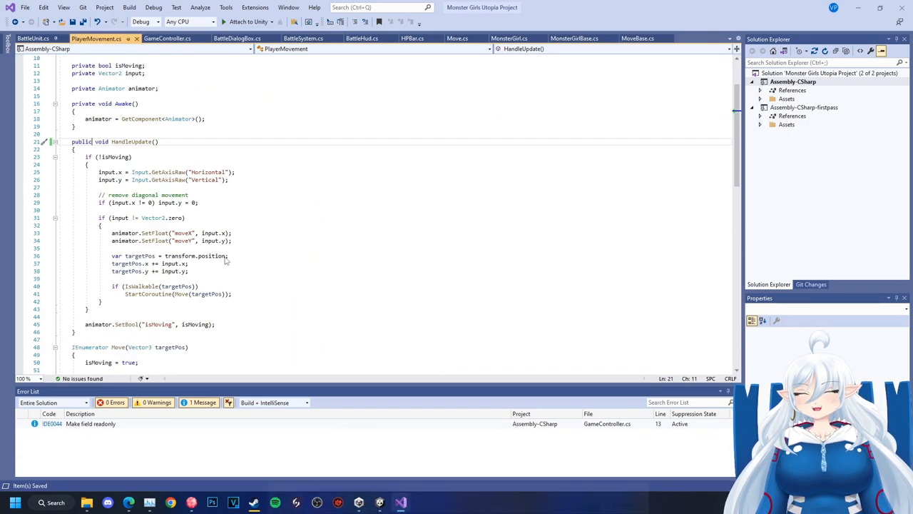
pyautogui.click(167, 38)
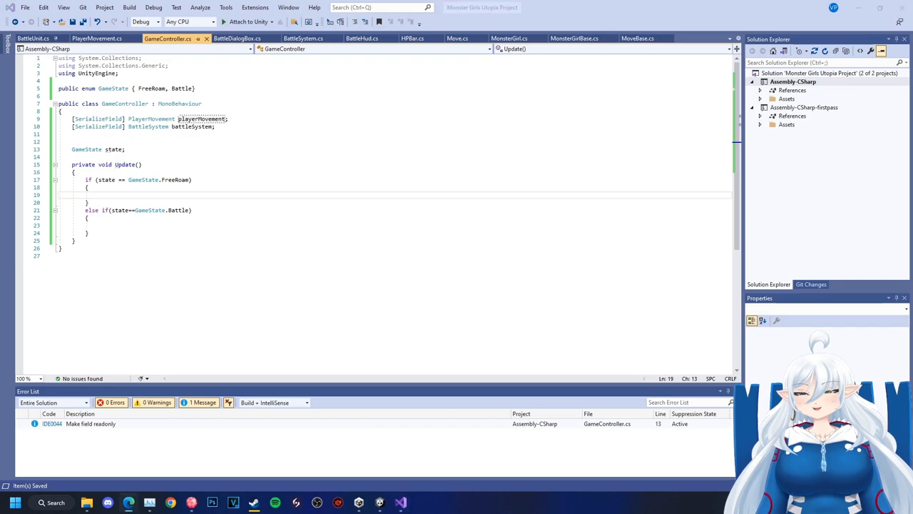
pyautogui.write('playerMovement.HandleUpdate();')
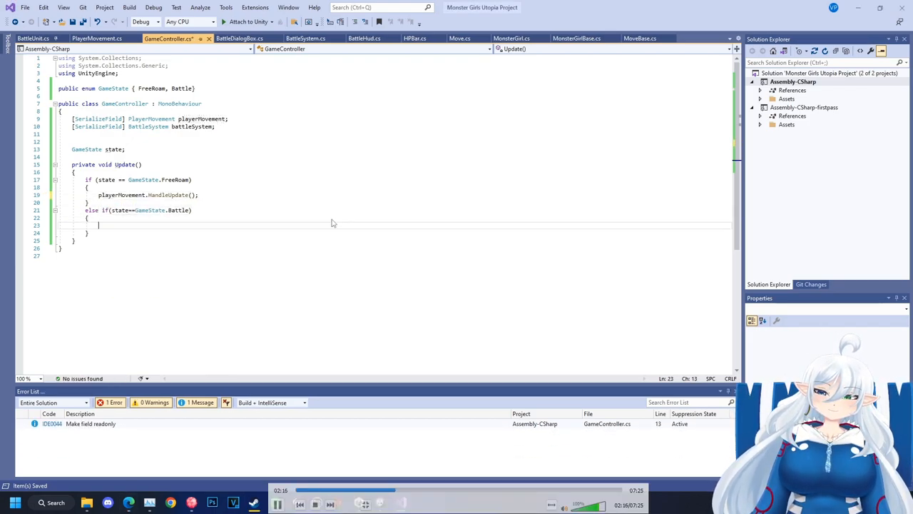
pyautogui.write('battleSystem.HandleUpdate();')
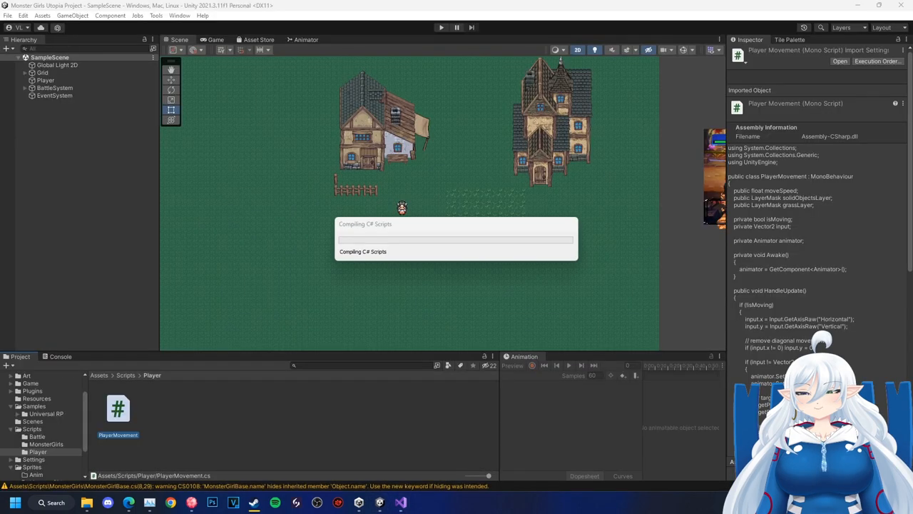
pyautogui.click(55, 88)
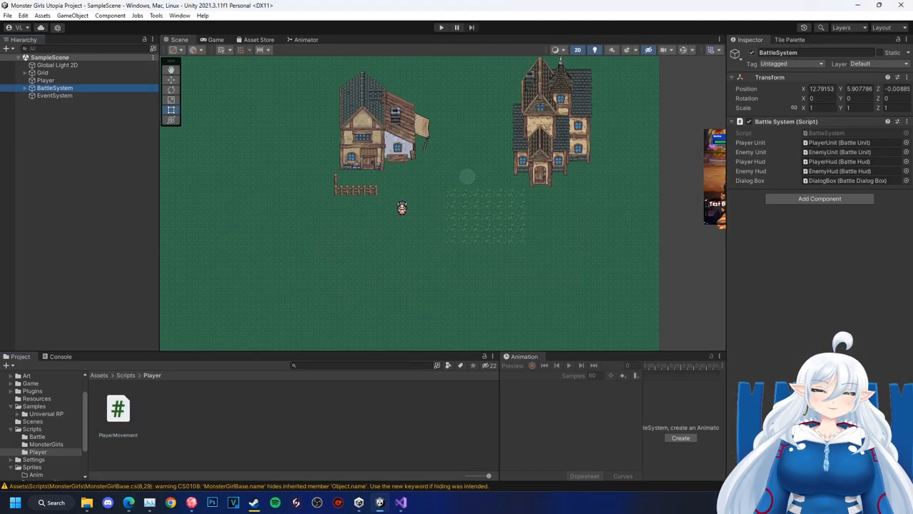
pyautogui.click(61, 103)
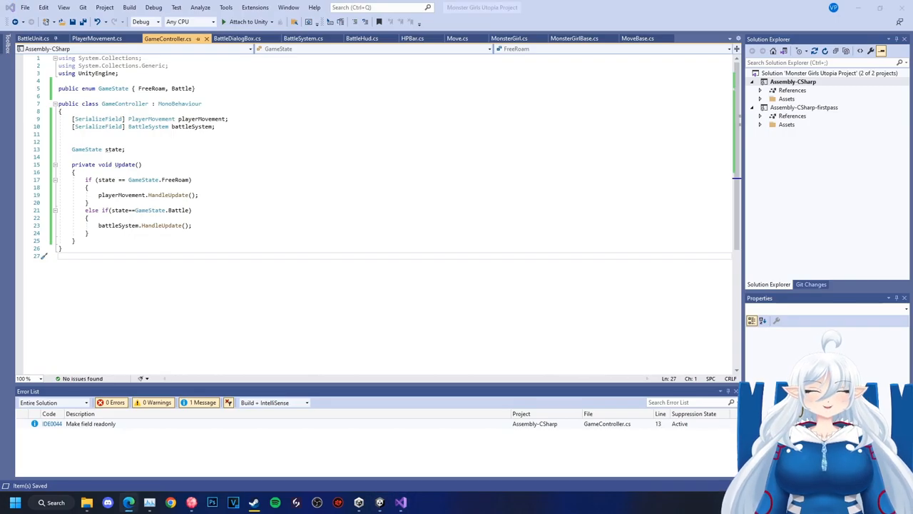
# Return to PlayerMovement's top to add using System and begin a public event Action.
pyautogui.click(96, 37)
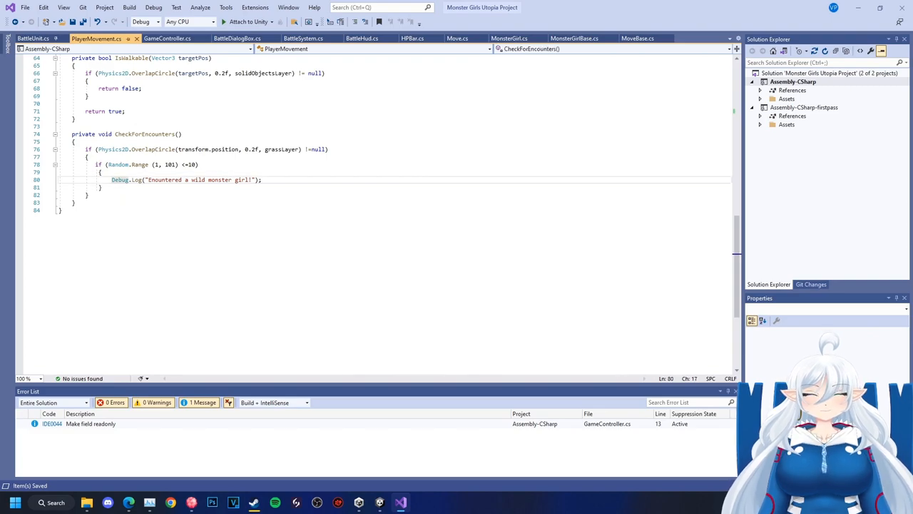
pyautogui.click(168, 38)
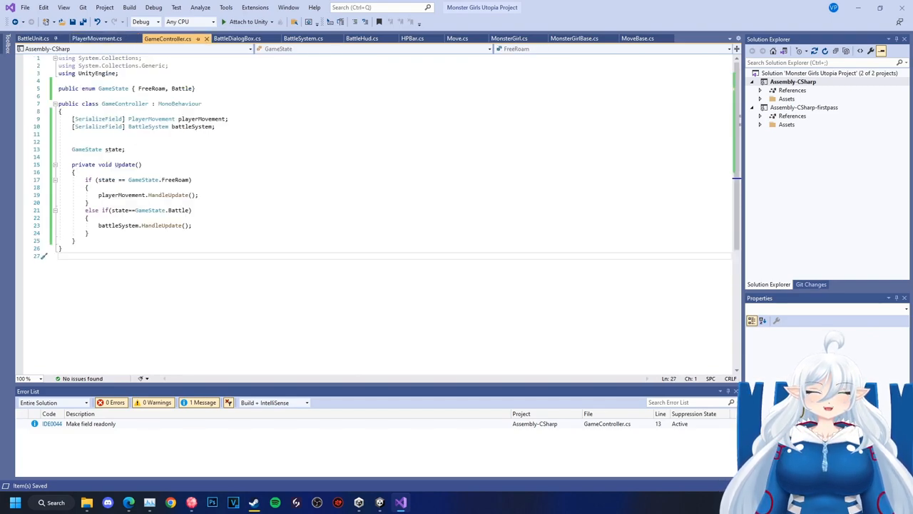
pyautogui.click(96, 38)
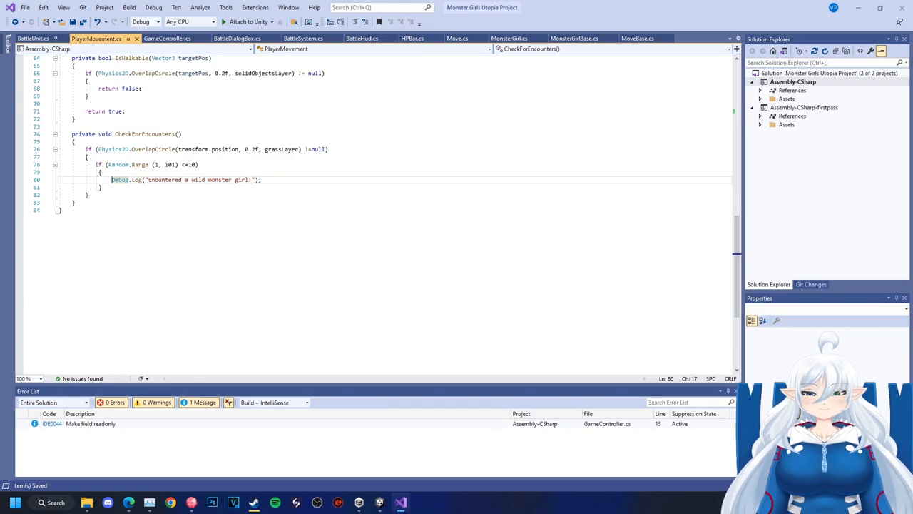
pyautogui.scroll(3)
pyautogui.write('using System;')
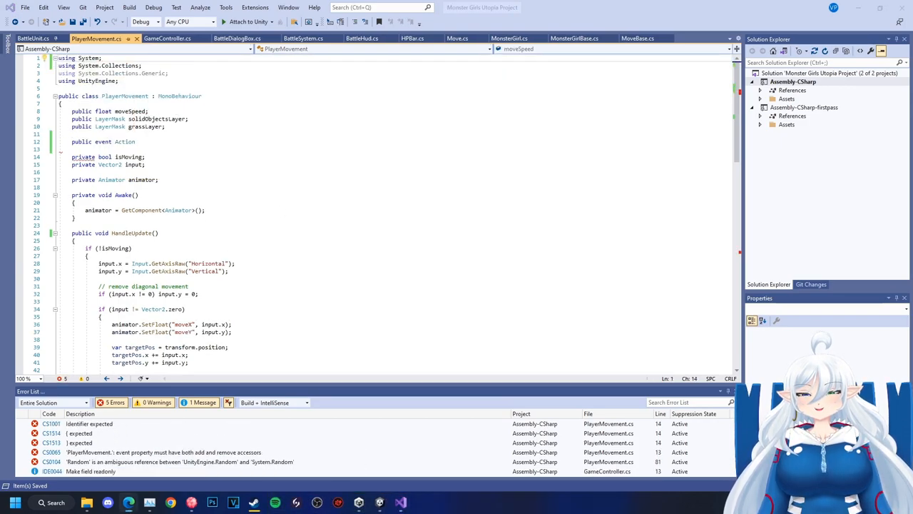
# Complete OnEncountered, fire it instead of Debug.Log, and qualify Random as UnityEngine.Random.
pyautogui.write('on')
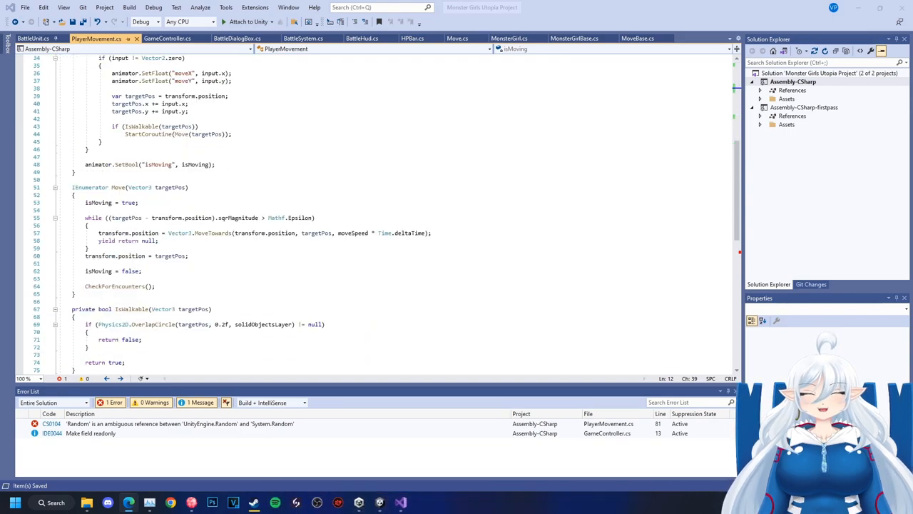
pyautogui.scroll(-3)
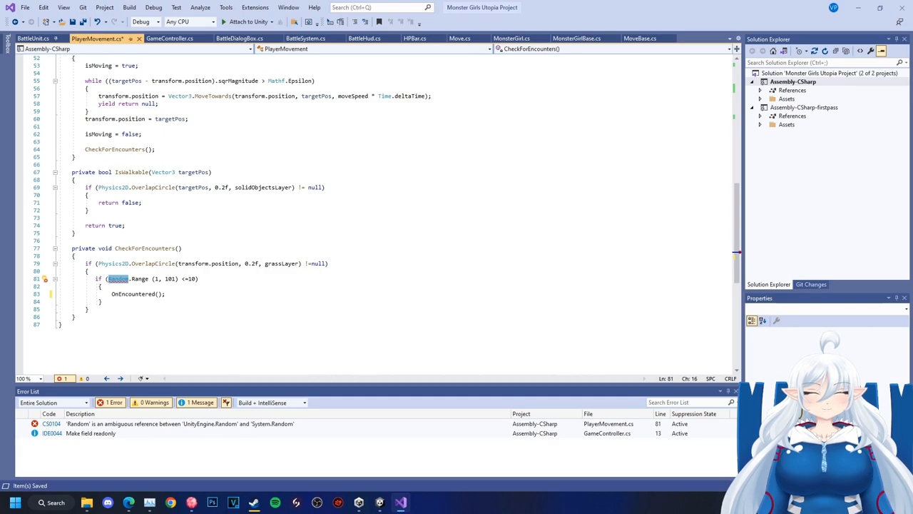
pyautogui.write('UnityEniRandom')
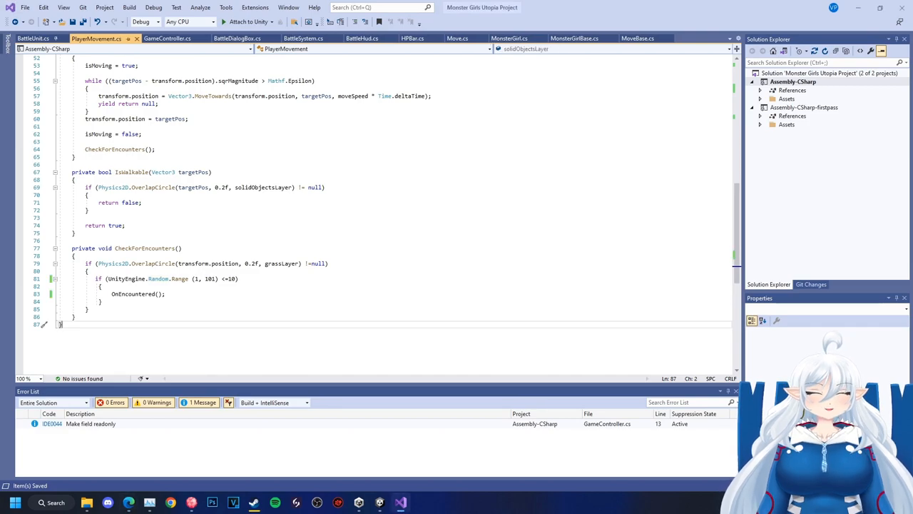
pyautogui.click(169, 37)
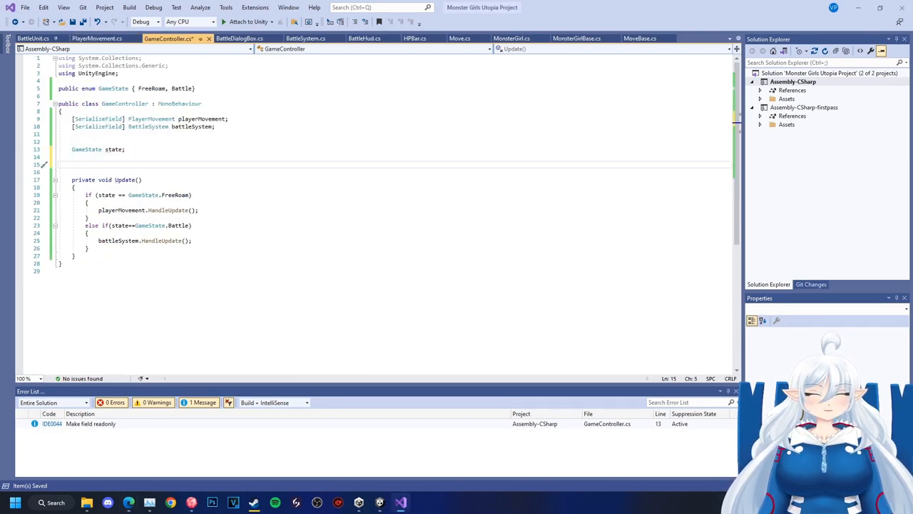
# Subscribe StartBattle to OnEncountered in Start, setting Battle state and activating the battle system.
pyautogui.write('private void start')
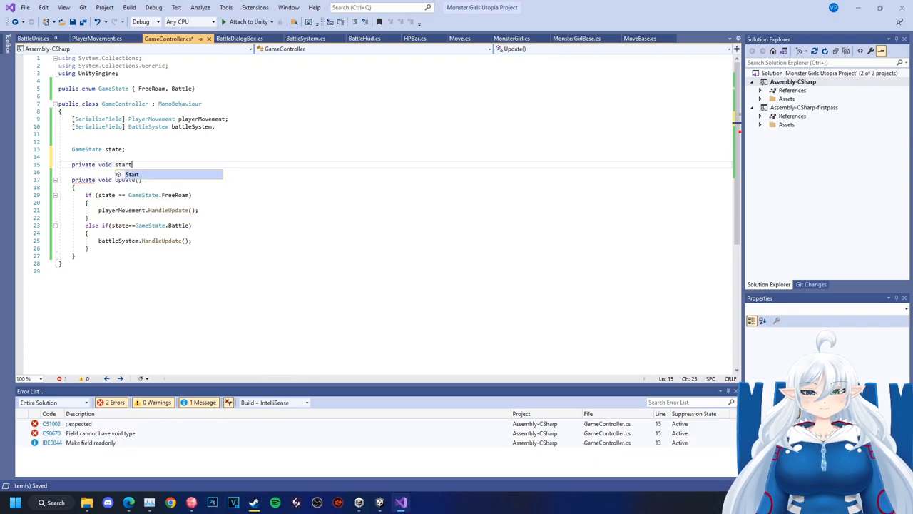
pyautogui.press('Tab')
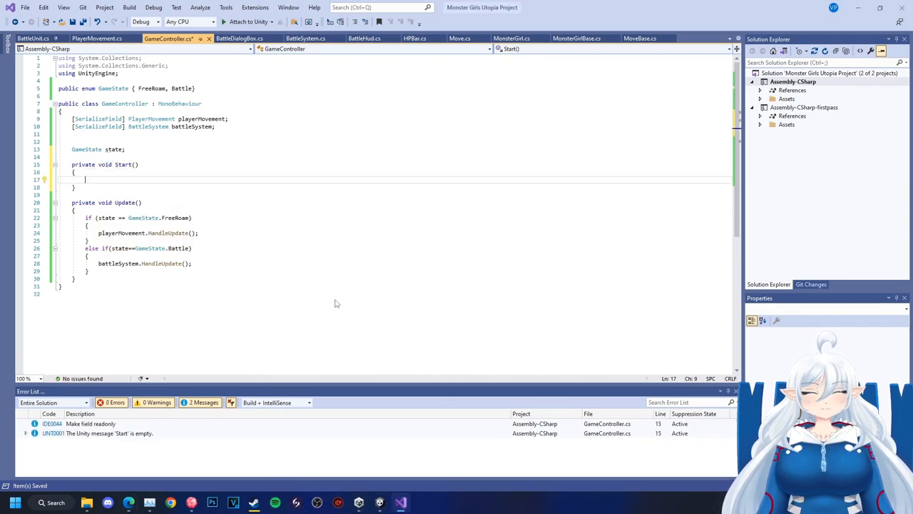
pyautogui.write('playerMovement.OnEncountered +=_S')
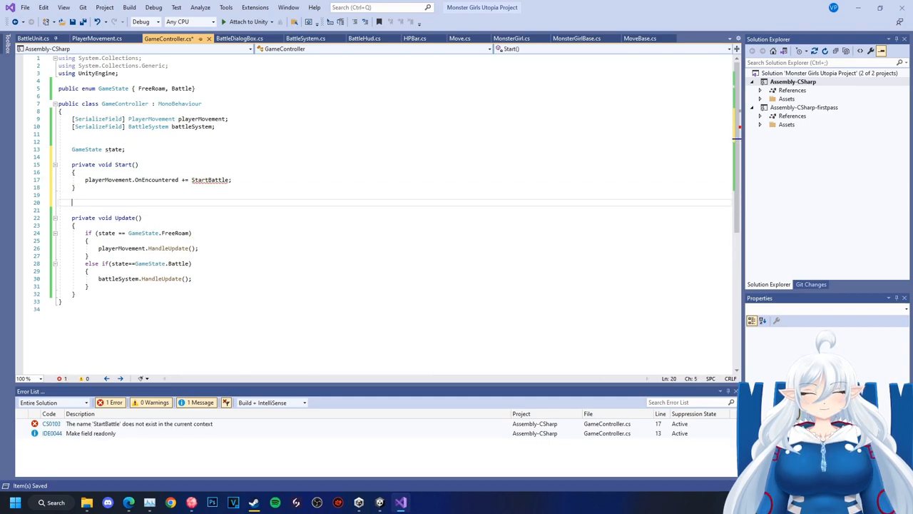
pyautogui.write('voidStartBattle(')
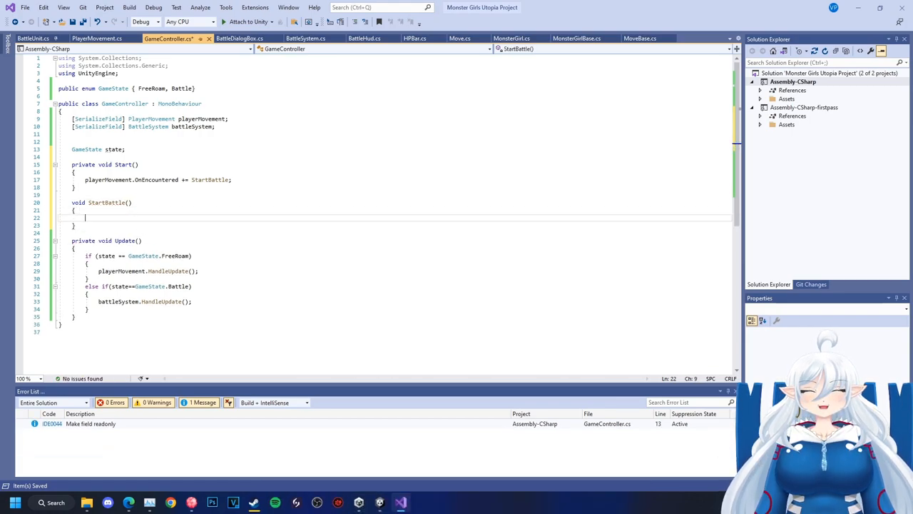
pyautogui.write('state = GameState.Battle;')
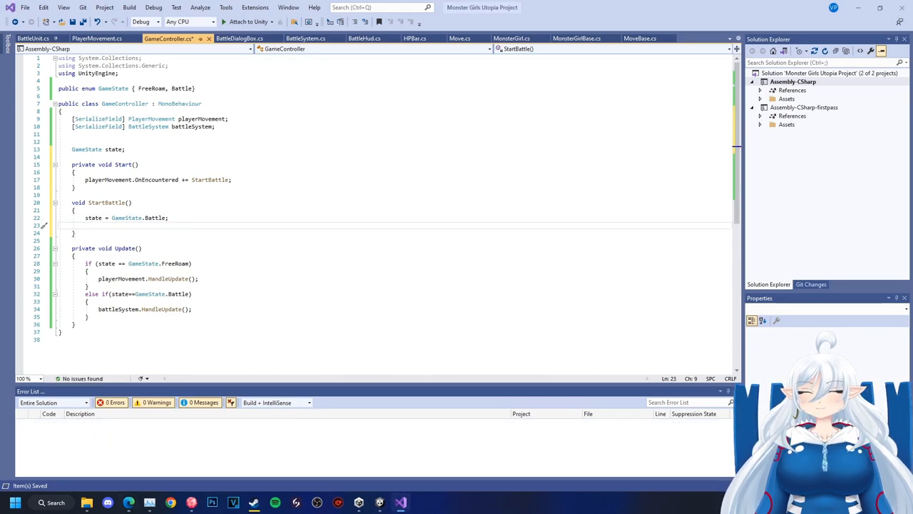
pyautogui.write('battleSystem.gameObject.SetActive.')
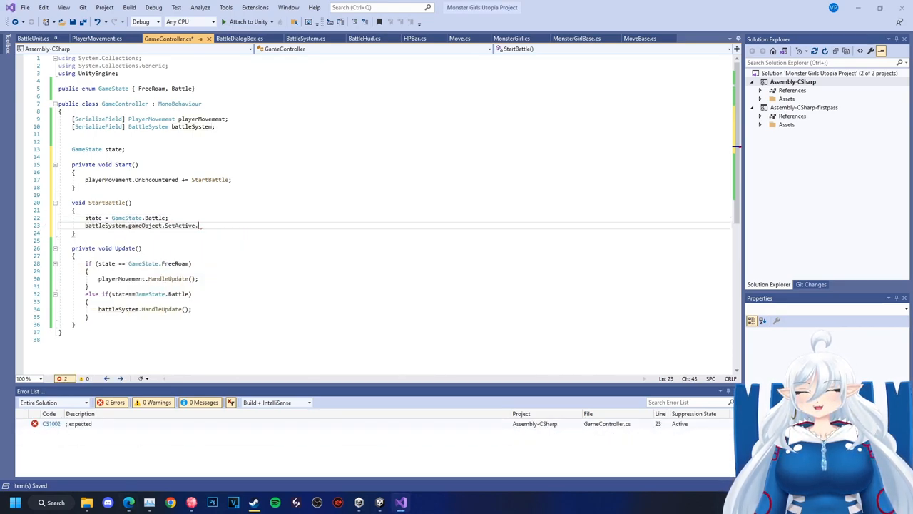
pyautogui.write('true);')
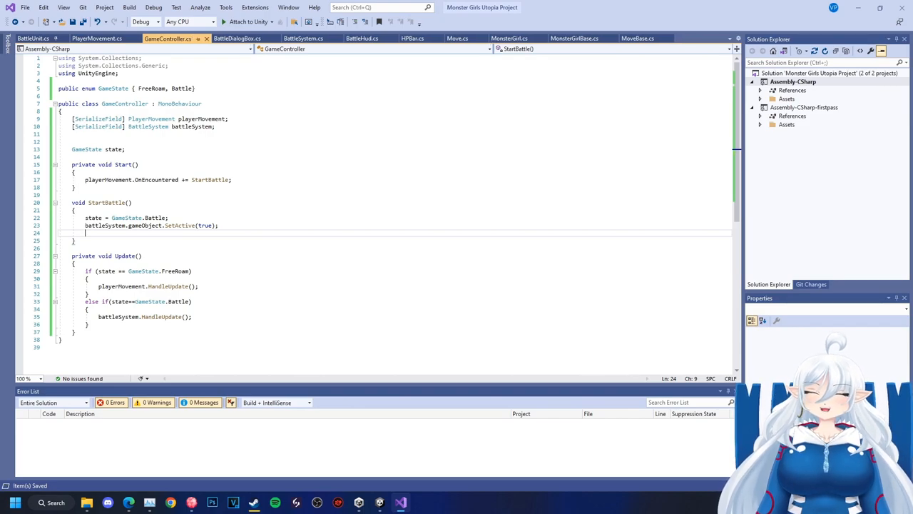
# Add a serialized Camera worldCamera field and deactivate it in StartBattle.
pyautogui.write('[SerializeField]')
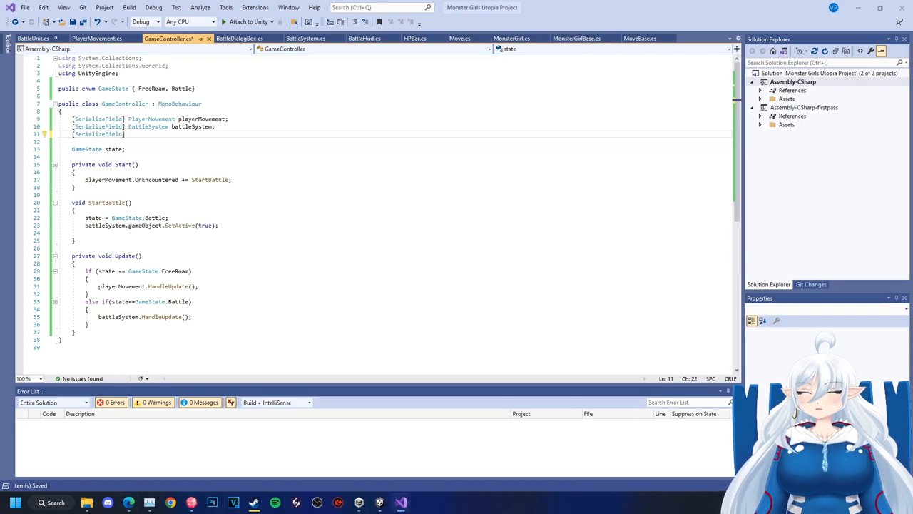
pyautogui.write('Camera worldCamera;')
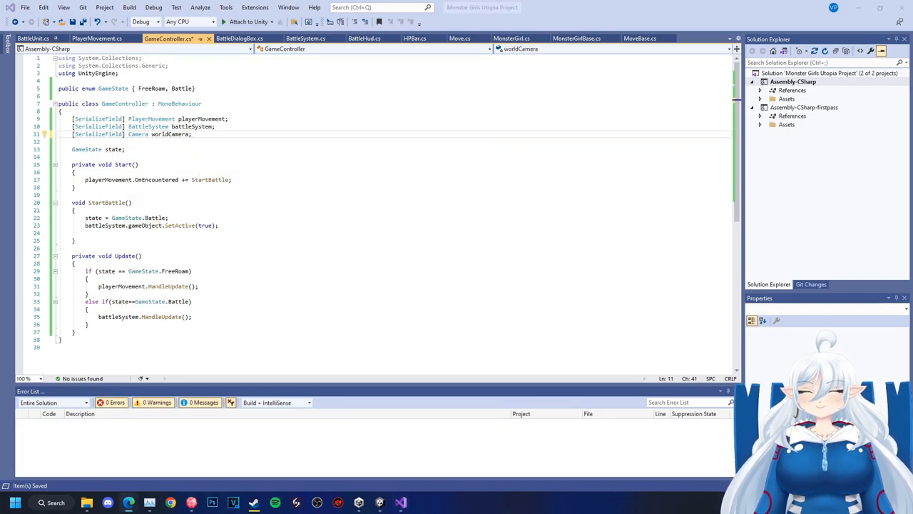
pyautogui.write('worldCamera.gameObject.SetActive()')
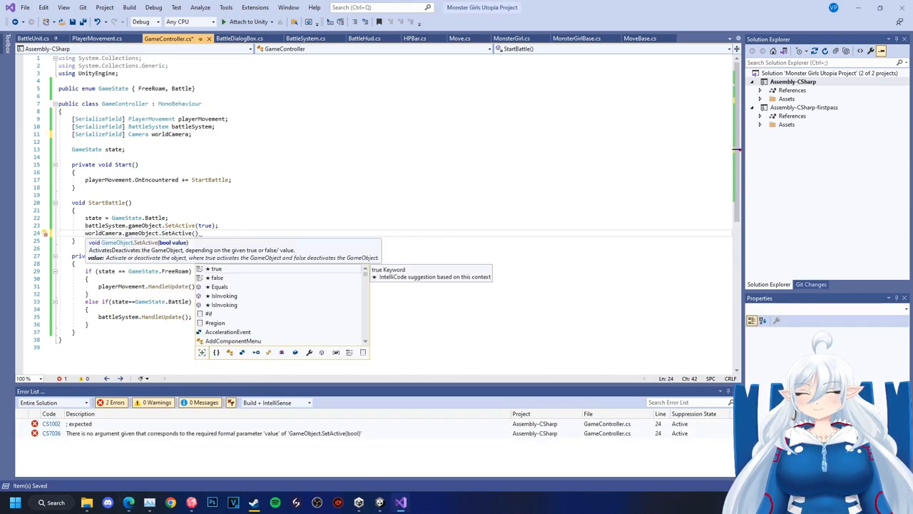
pyautogui.write('false')
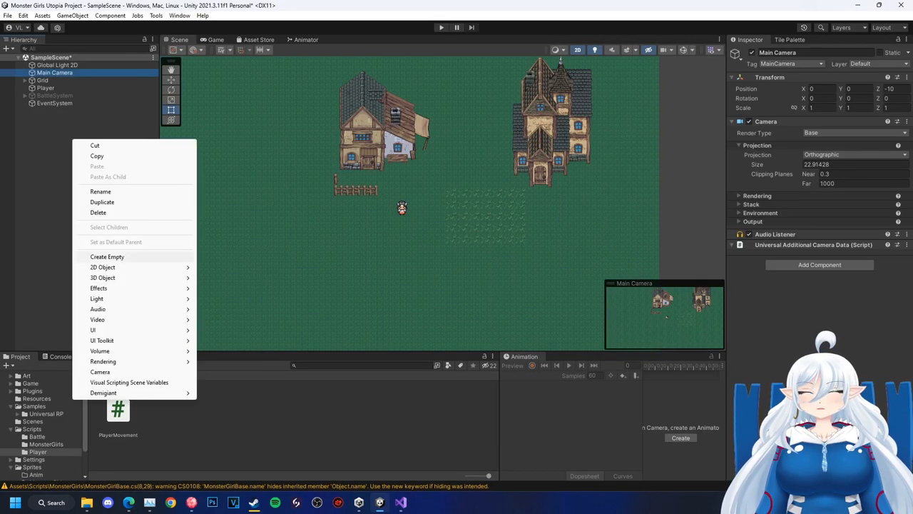
# Create an empty GameController object and parent Main Camera under Player.
pyautogui.click(106, 256)
pyautogui.write('GameController')
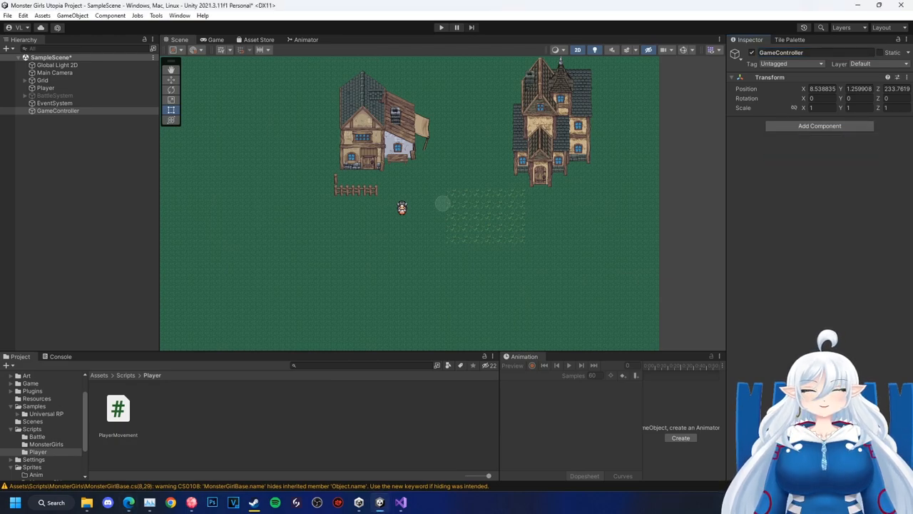
pyautogui.click(45, 444)
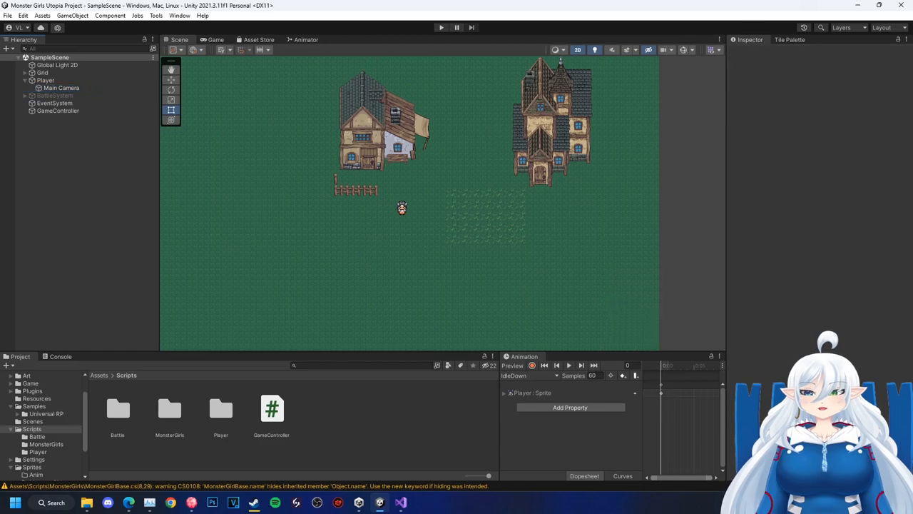
pyautogui.click(60, 87)
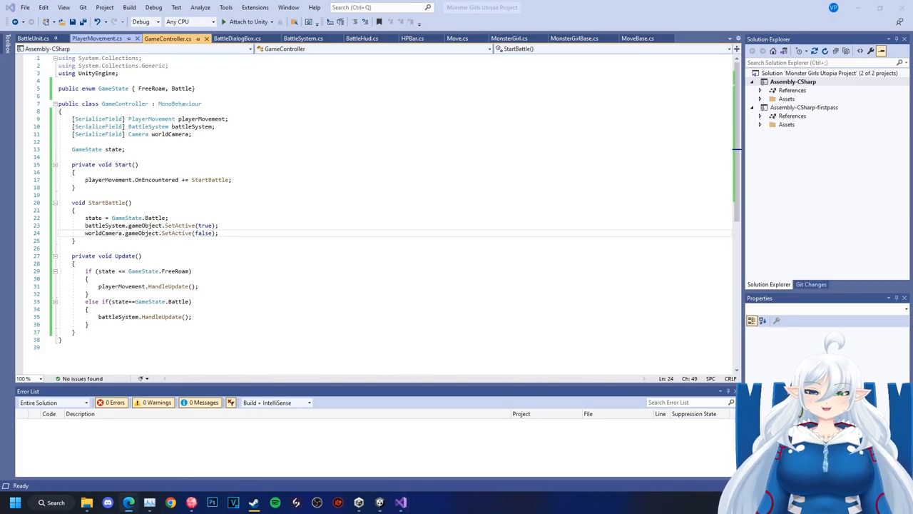
# Set animator isMoving to false before OnEncountered in PlayerMovement and save.
pyautogui.click(97, 38)
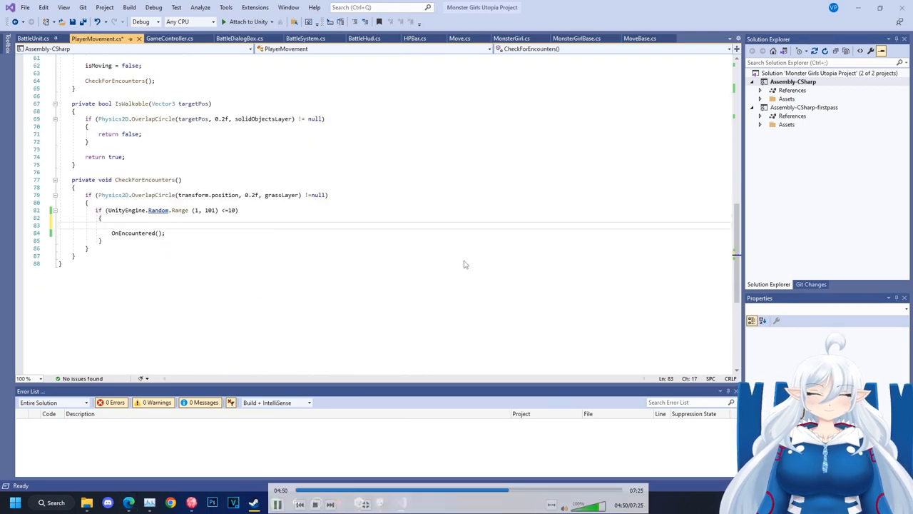
pyautogui.write('animator.SetBool("isMoving", false);')
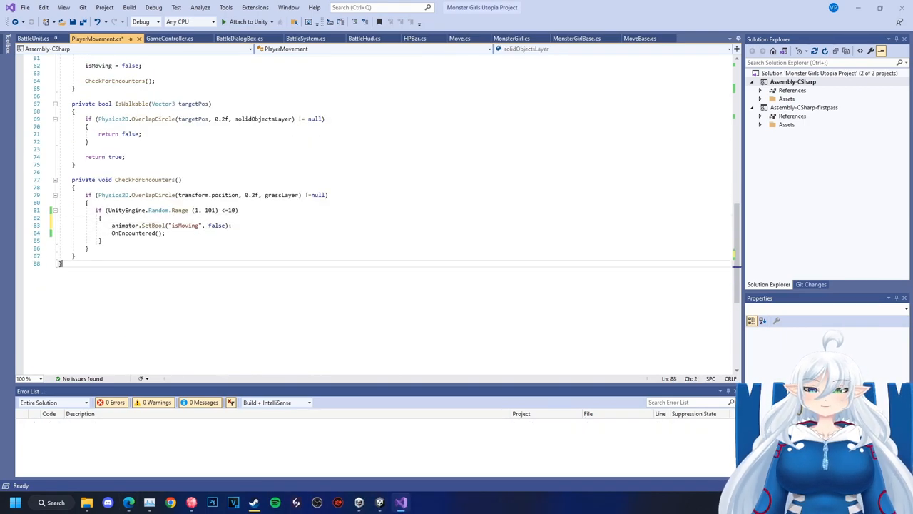
pyautogui.press('ctrl+s')
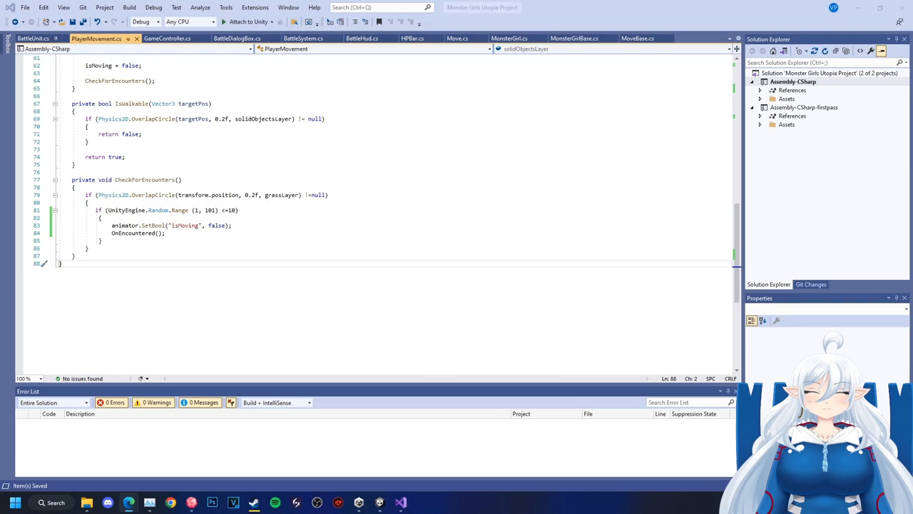
pyautogui.click(167, 38)
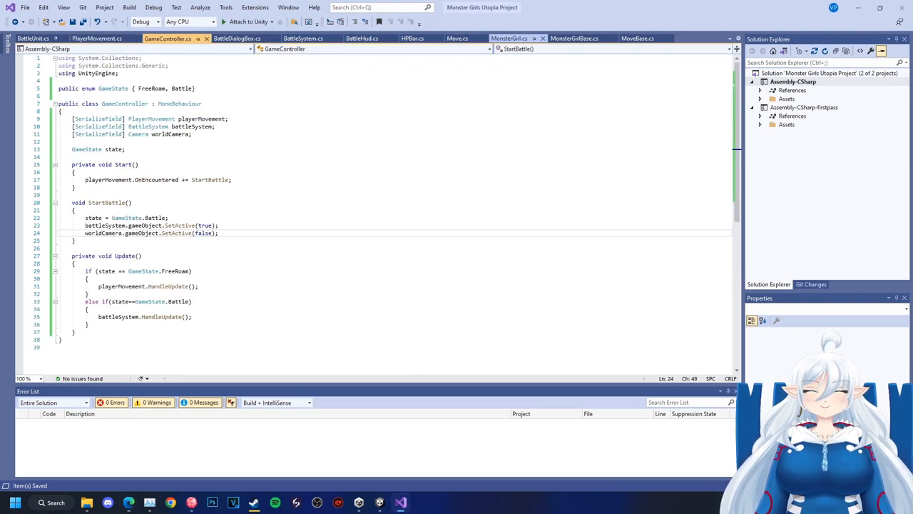
pyautogui.click(233, 38)
pyautogui.write('public event')
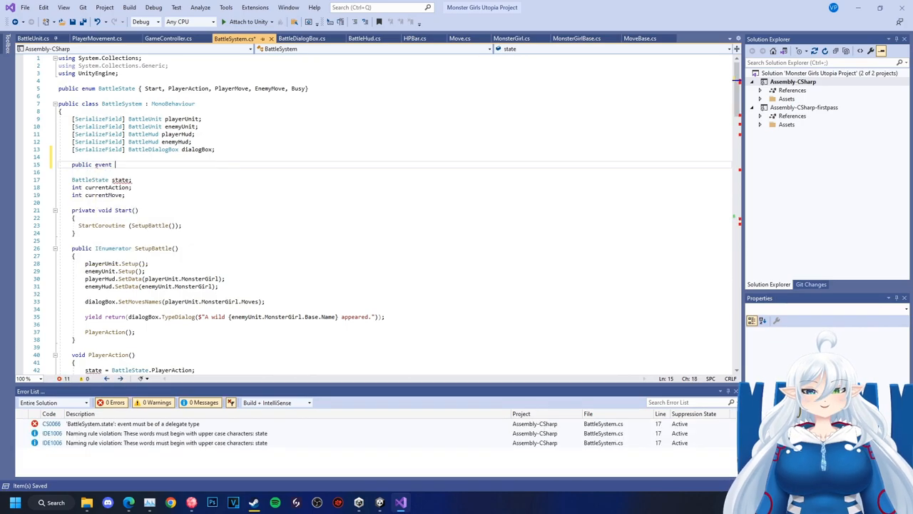
# Declare a public event Action<bool> OnBattleOver in BattleSystem.
pyautogui.write('Action')
pyautogui.write('using System;')
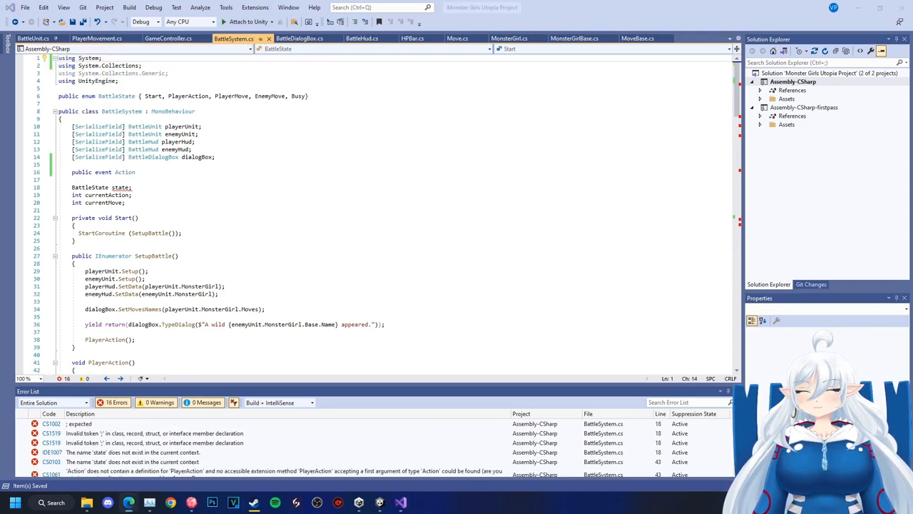
pyautogui.write('OnBattl')
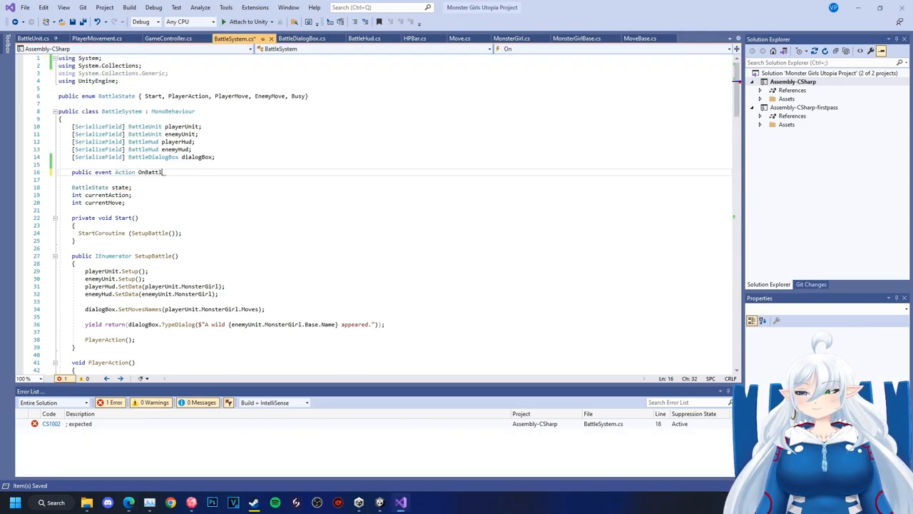
pyautogui.write('Over;')
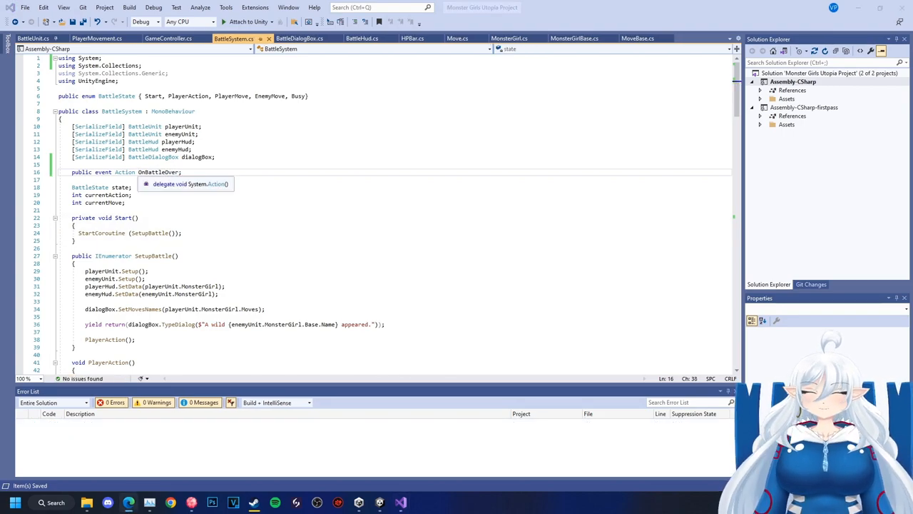
pyautogui.write('<bool>')
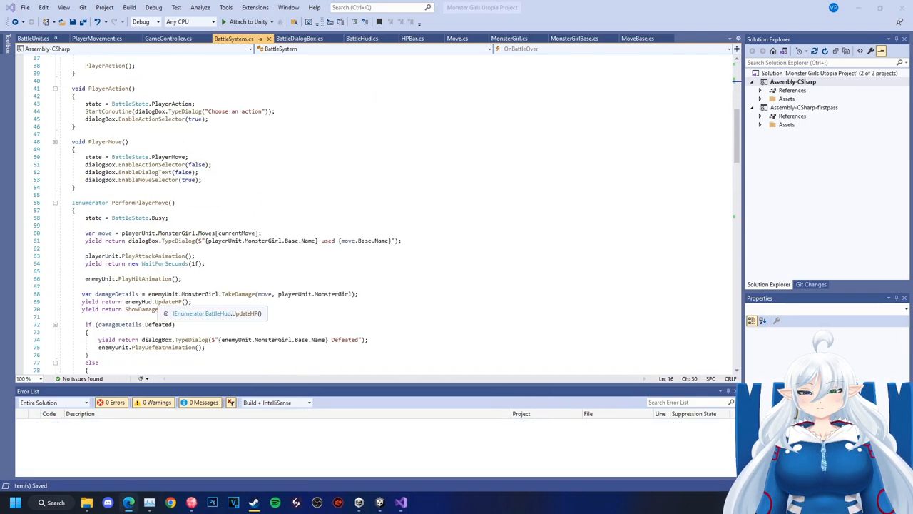
# Wait 2 seconds then raise OnBattleOver(true) on enemy defeat and false on player defeat.
pyautogui.scroll(-3)
pyautogui.write('yield return new')
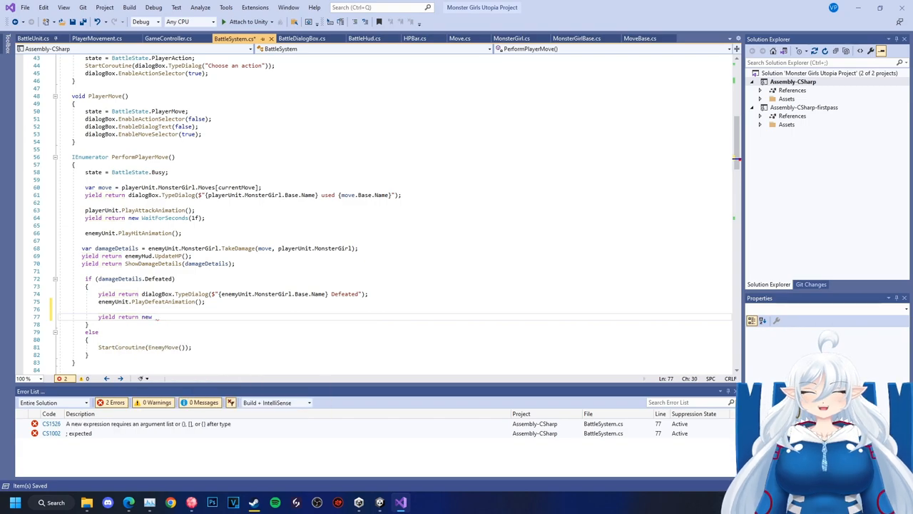
pyautogui.write('WaitForSeconds(2f)')
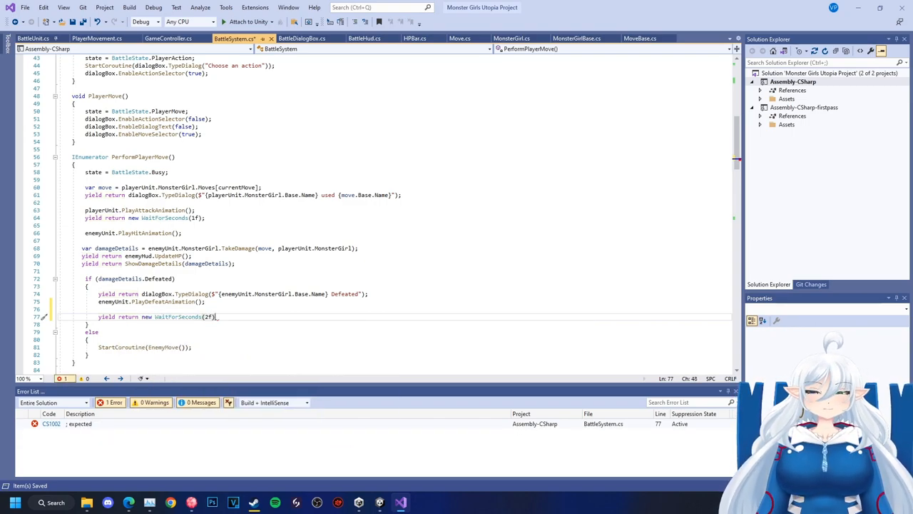
pyautogui.write('On')
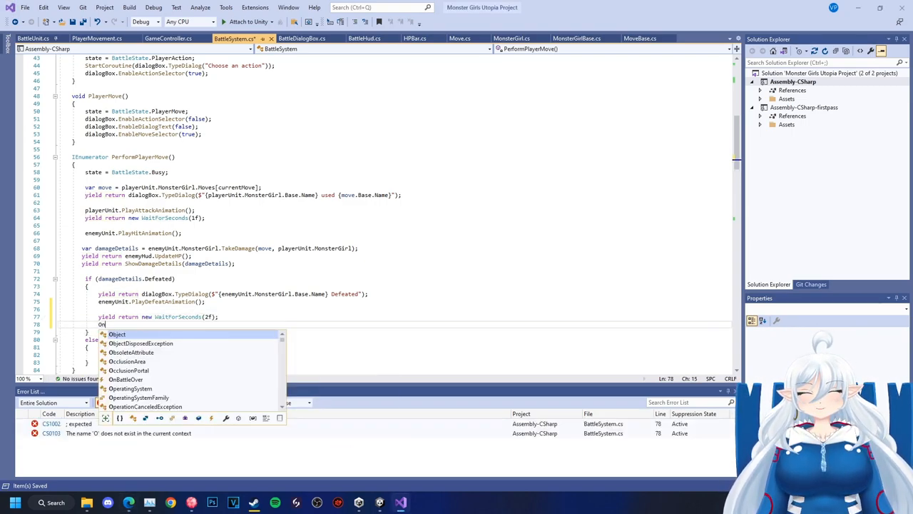
pyautogui.write('nBattleOver(true);')
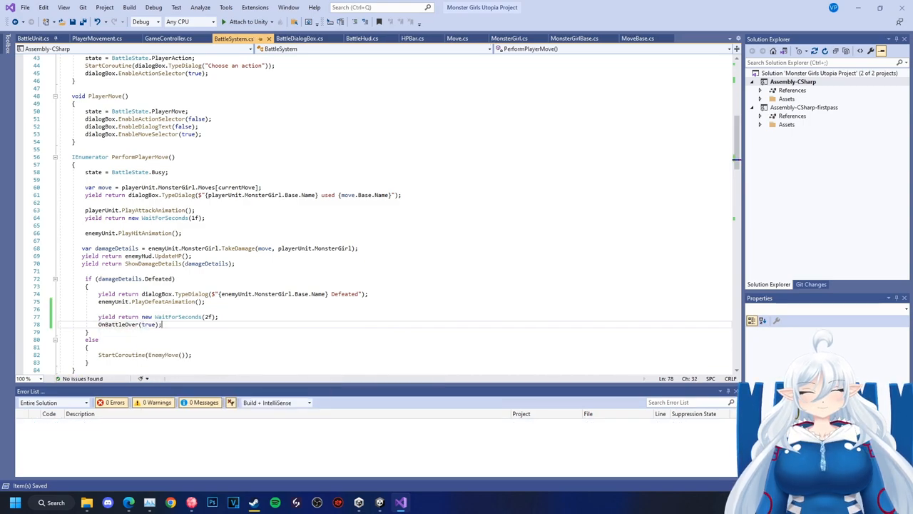
pyautogui.scroll(-3)
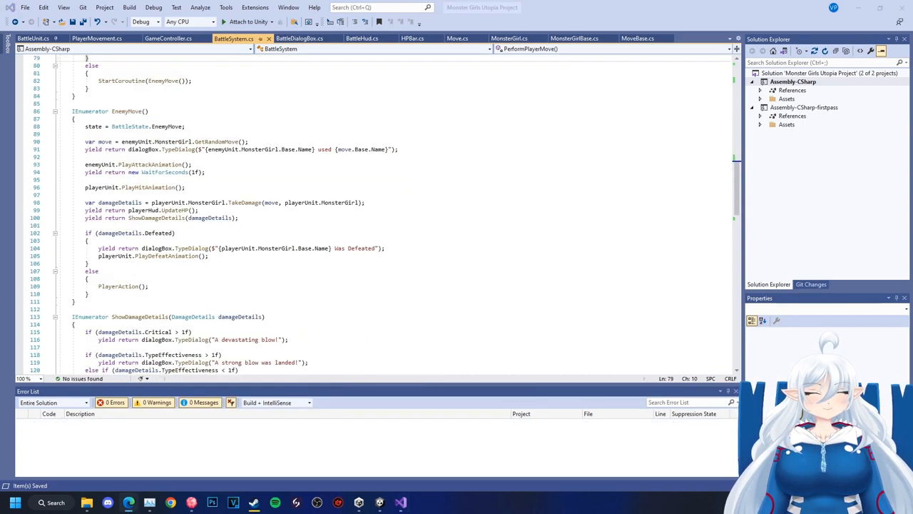
pyautogui.scroll(-3)
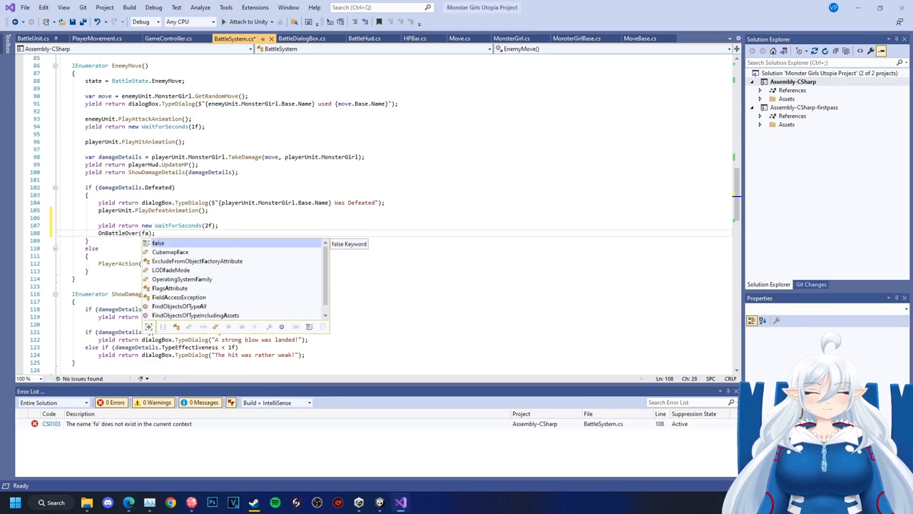
pyautogui.click(168, 38)
pyautogui.write('battleSystem.OnBattleOver +=')
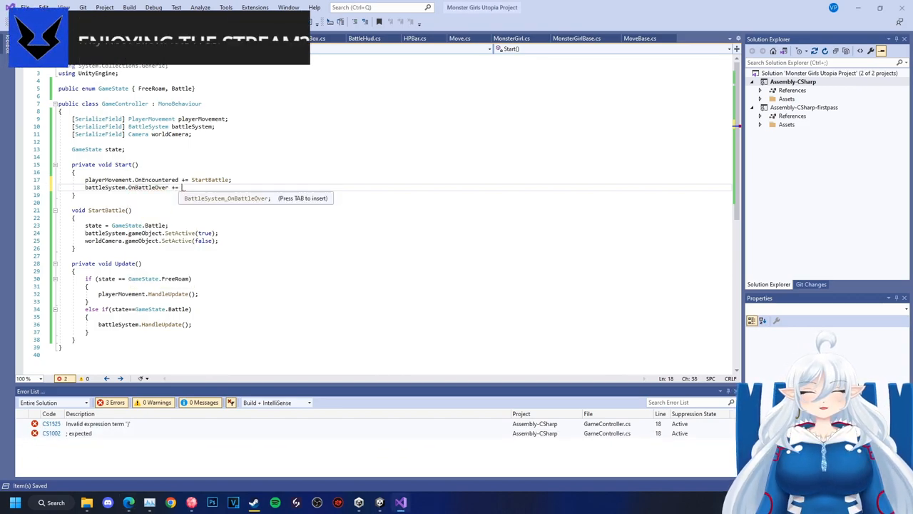
# In EndBattle, set state to GameState.FreeRoam, deactivate battleSystem and reactivate worldCamera.
pyautogui.write('EndBattle;')
pyautogui.write('void ')
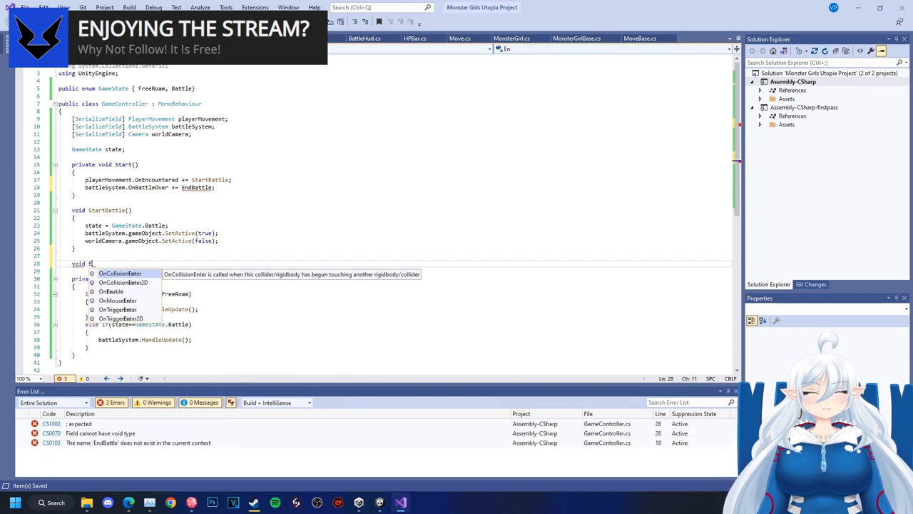
pyautogui.write('EndBattle(bool')
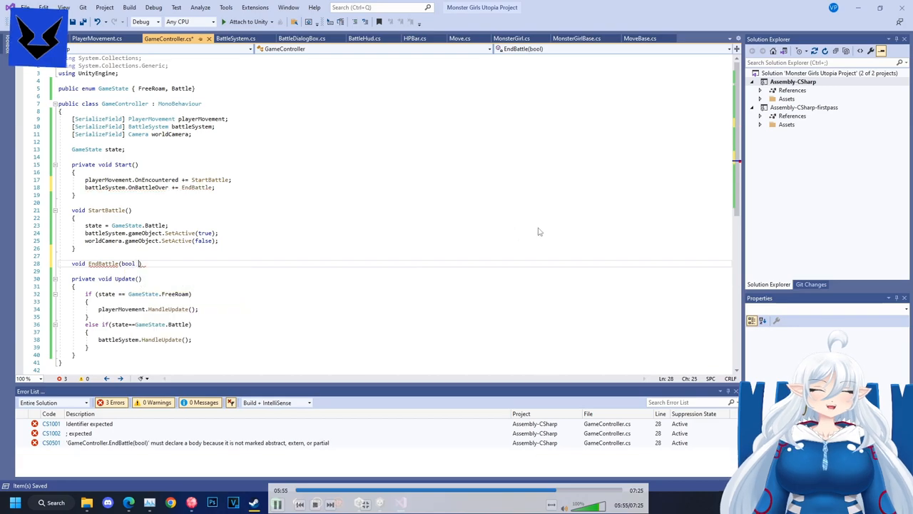
pyautogui.write('state')
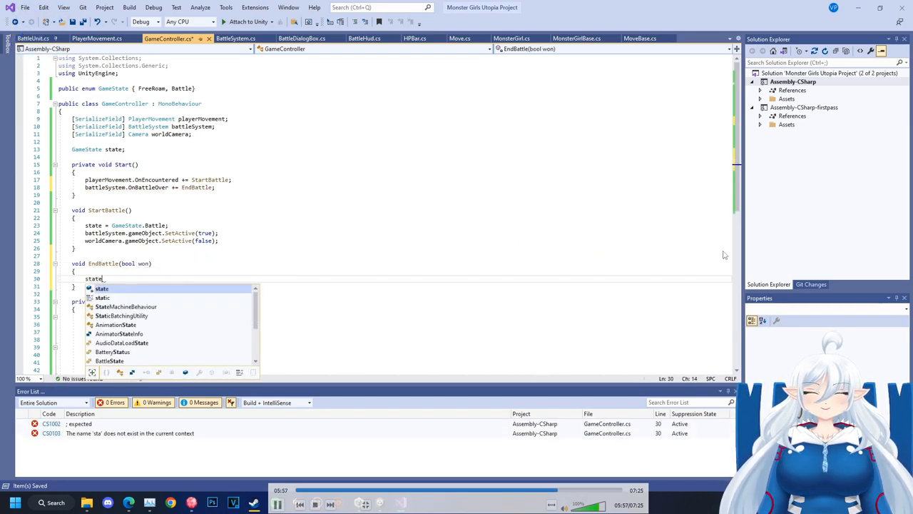
pyautogui.write('GameState.FreeRoam')
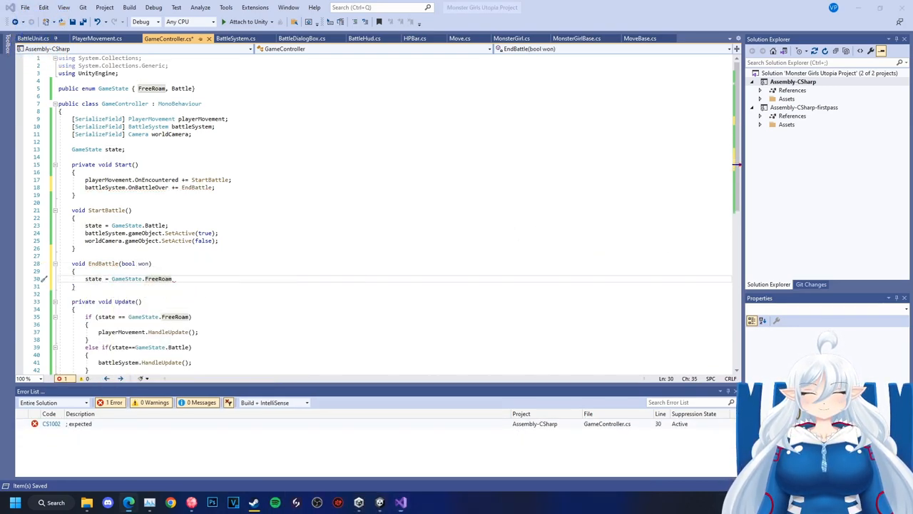
pyautogui.write('battleSystem.gameObject.SetActive(false);')
pyautogui.write('worldCamera.gameObject.SetActive(true);')
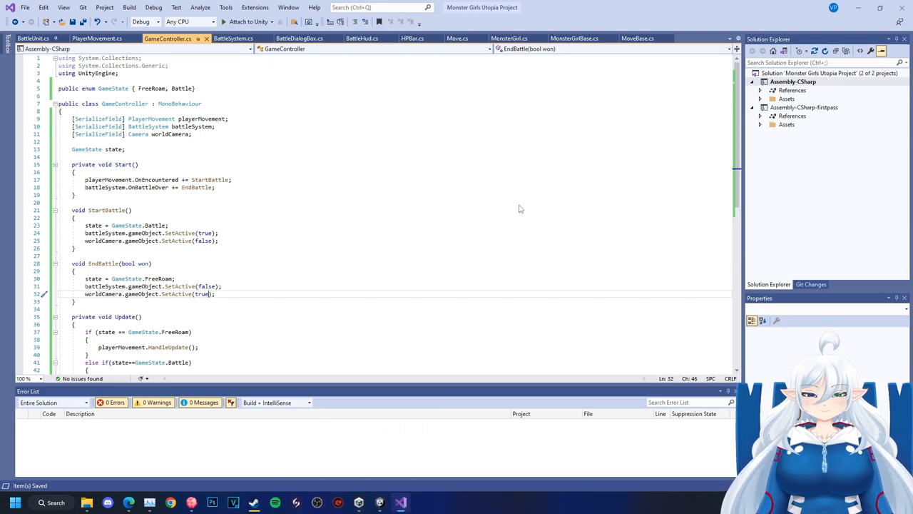
pyautogui.click(234, 37)
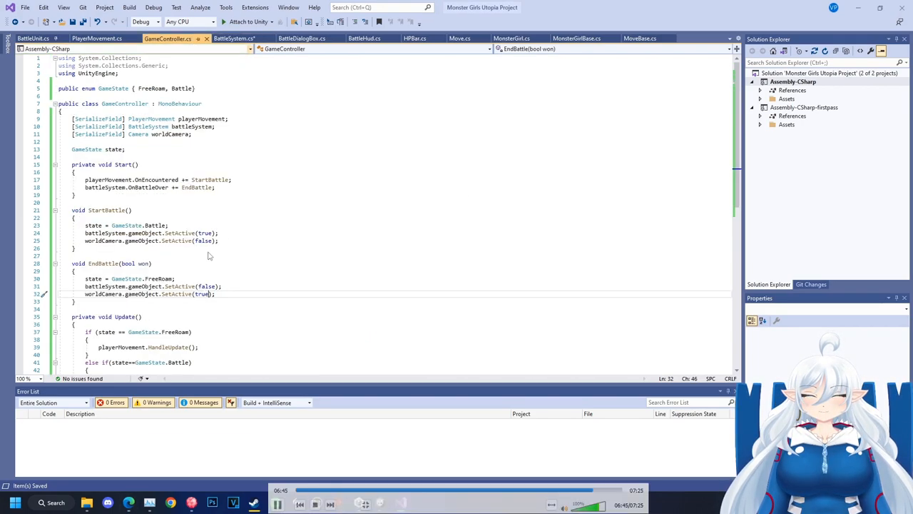
# Add battleSystem.StartBattle(); to GameController.StartBattle after disabling the camera.
pyautogui.write('battleSystem')
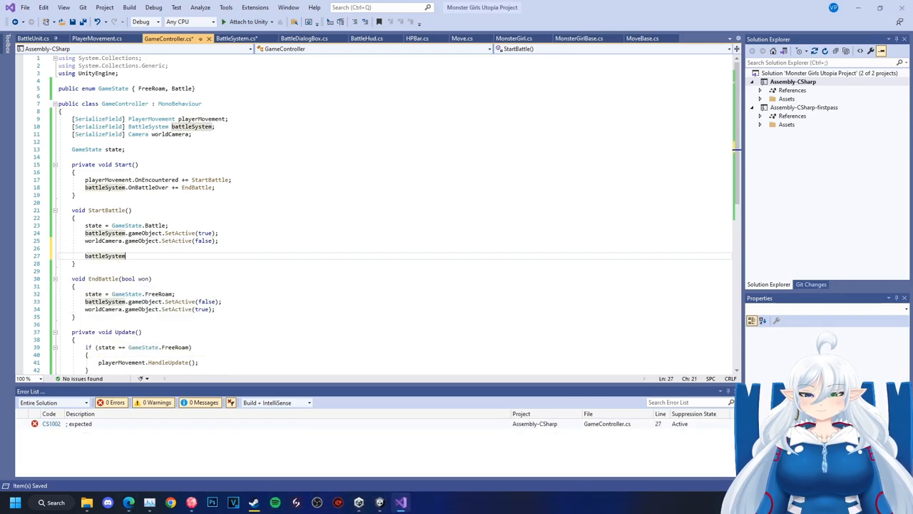
pyautogui.write('.StartBattle();')
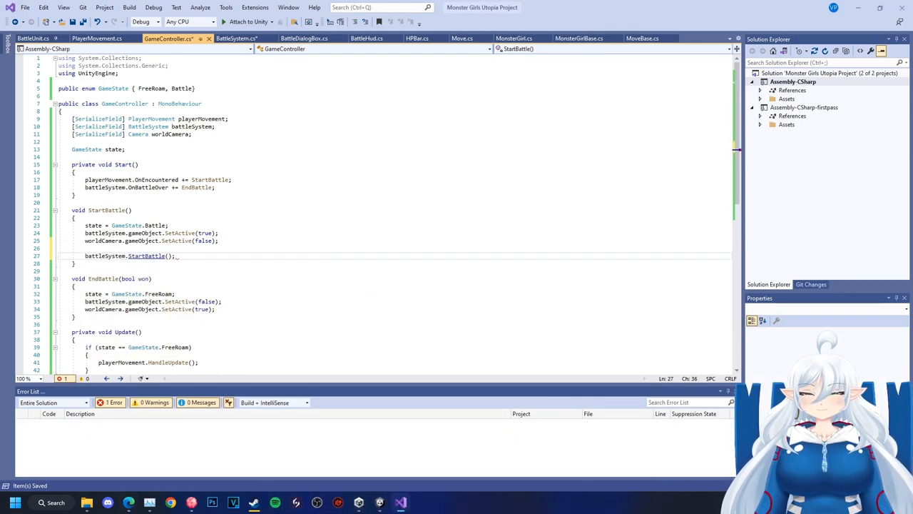
pyautogui.click(34, 37)
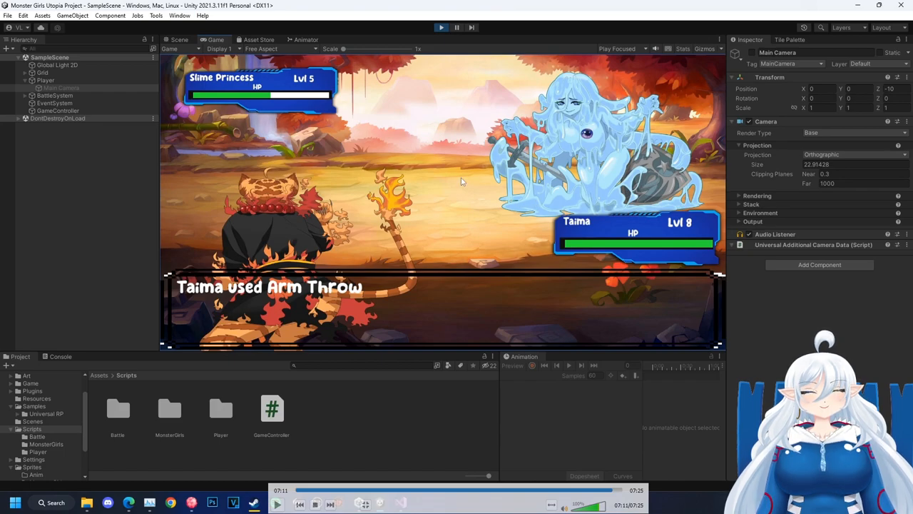
pyautogui.moveTo(635, 198)
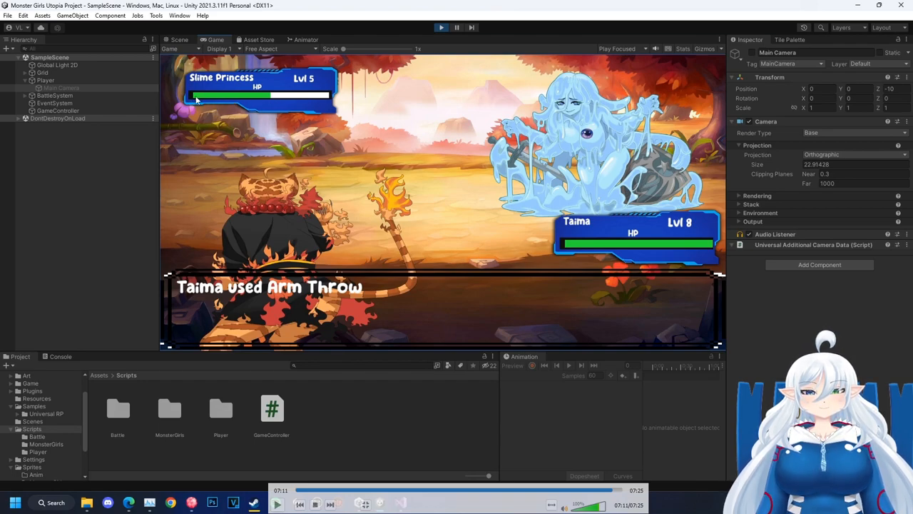
pyautogui.moveTo(461, 122)
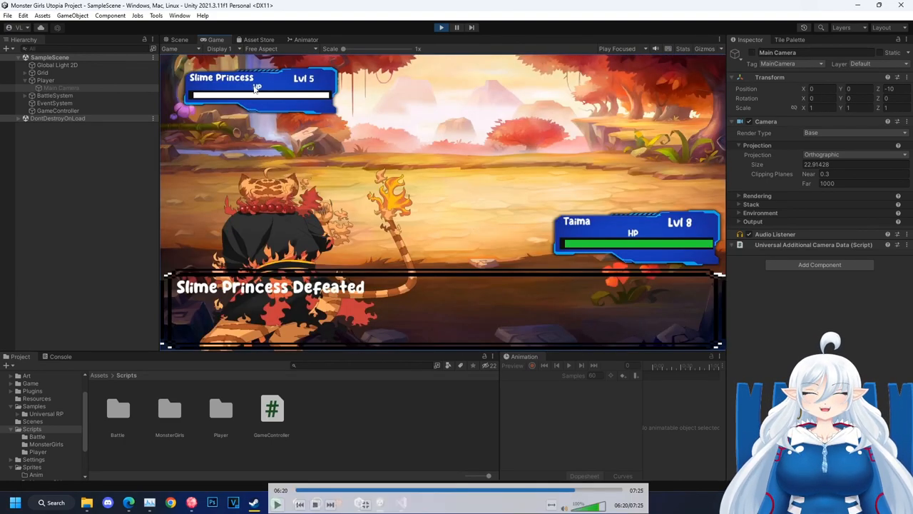
pyautogui.moveTo(239, 123)
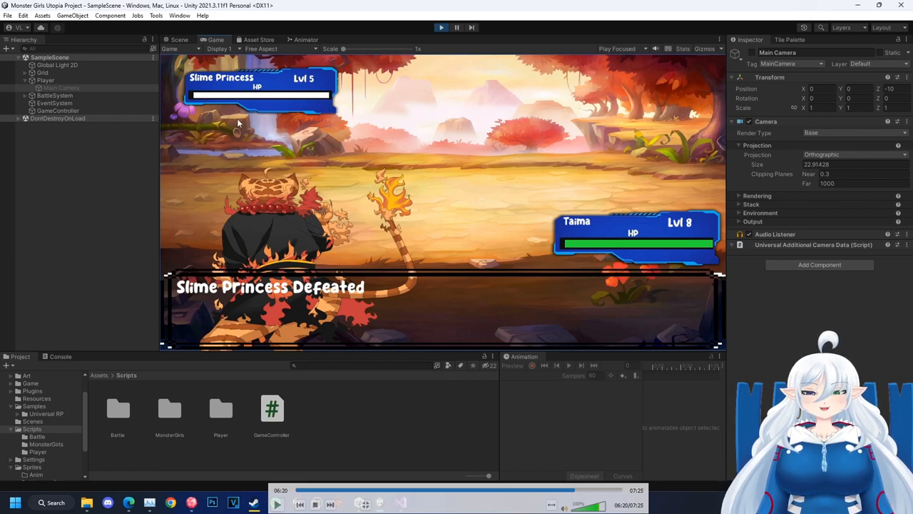
pyautogui.moveTo(284, 123)
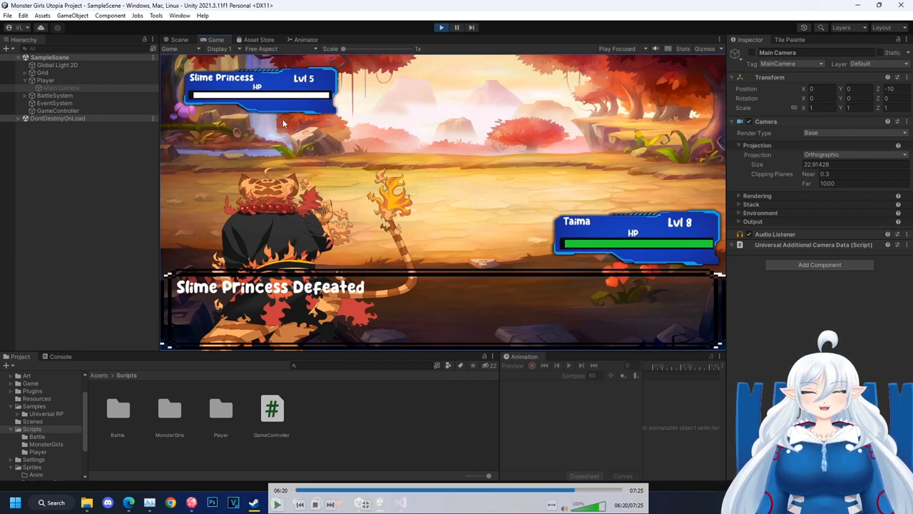
pyautogui.moveTo(609, 207)
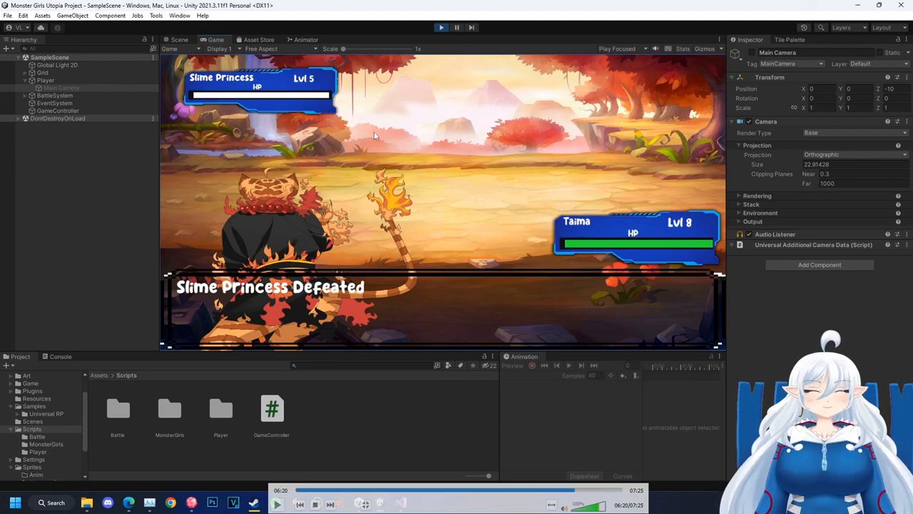
pyautogui.moveTo(307, 155)
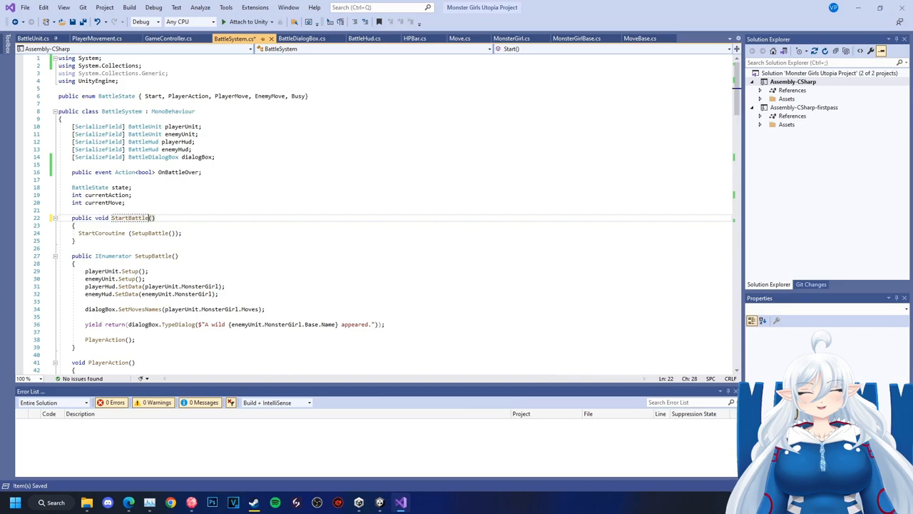
# Call battleSystem.StartBattle() from GameController and add image.color = originalColor; to BattleUnit Setup.
pyautogui.doubleClick(130, 218)
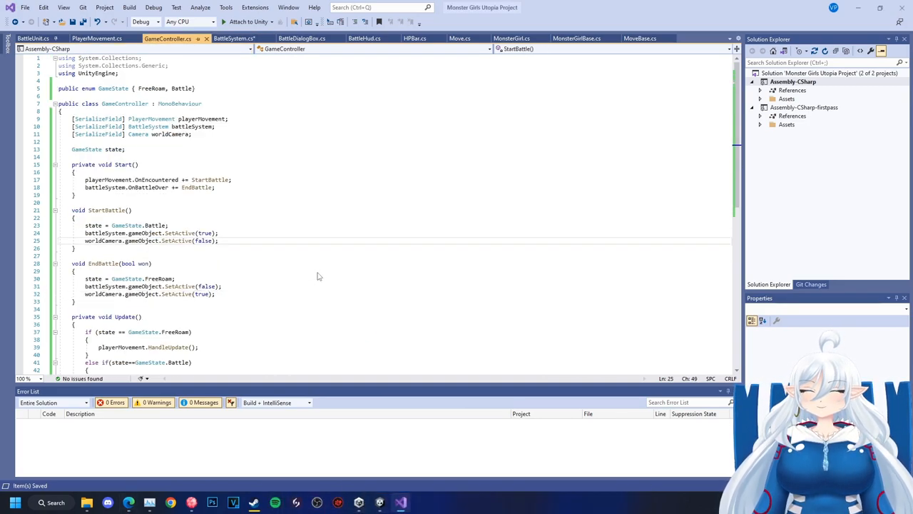
pyautogui.write('battleSystem.Sta')
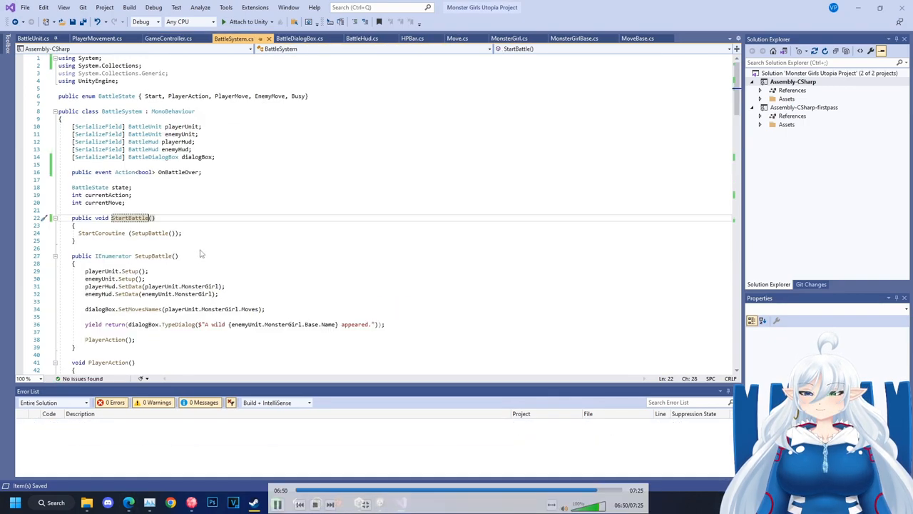
pyautogui.click(32, 38)
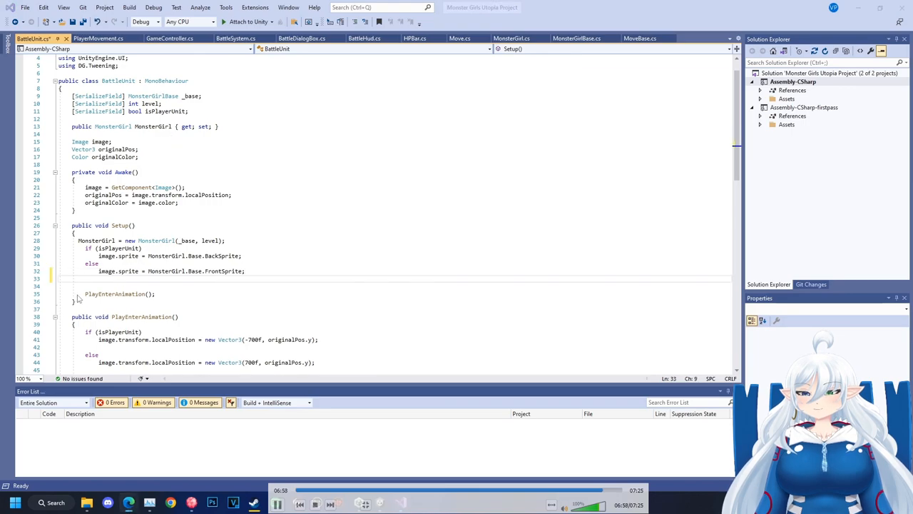
pyautogui.write('image.color = o')
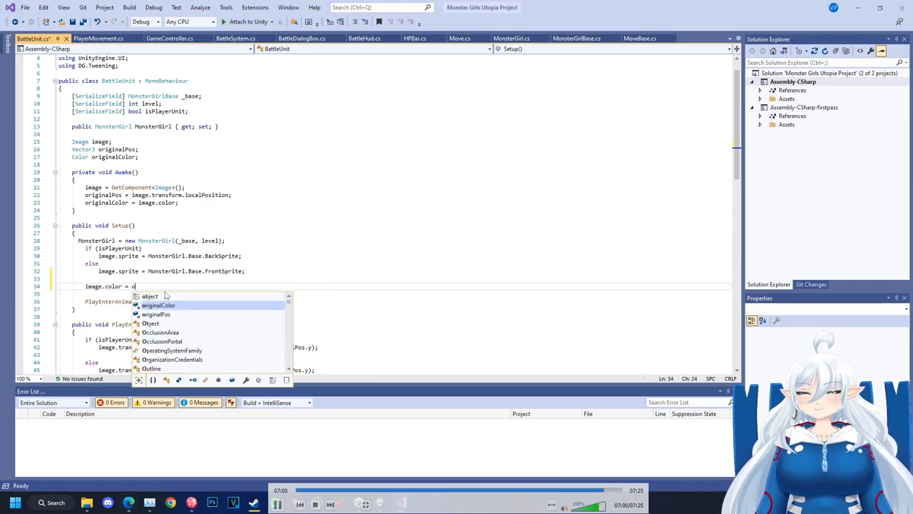
pyautogui.write('riginalColor;')
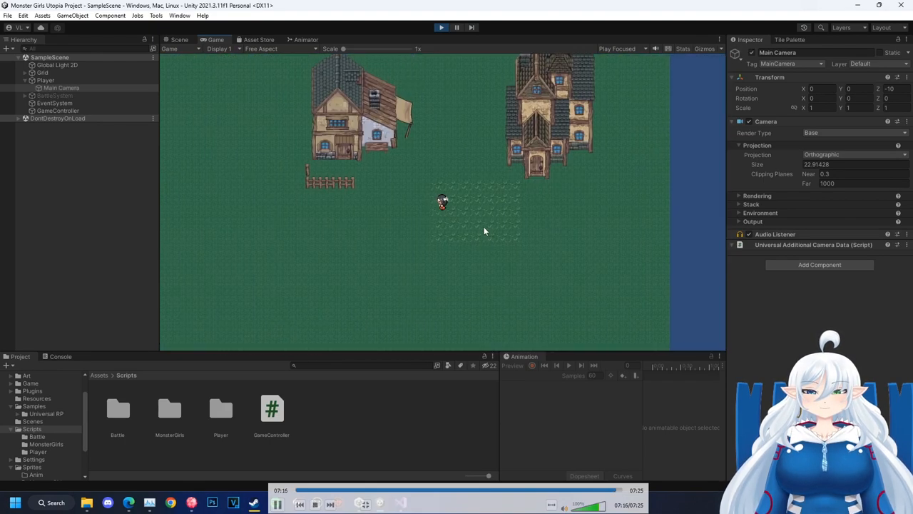
# Exit Play mode to return to editing the town scene.
pyautogui.click(179, 39)
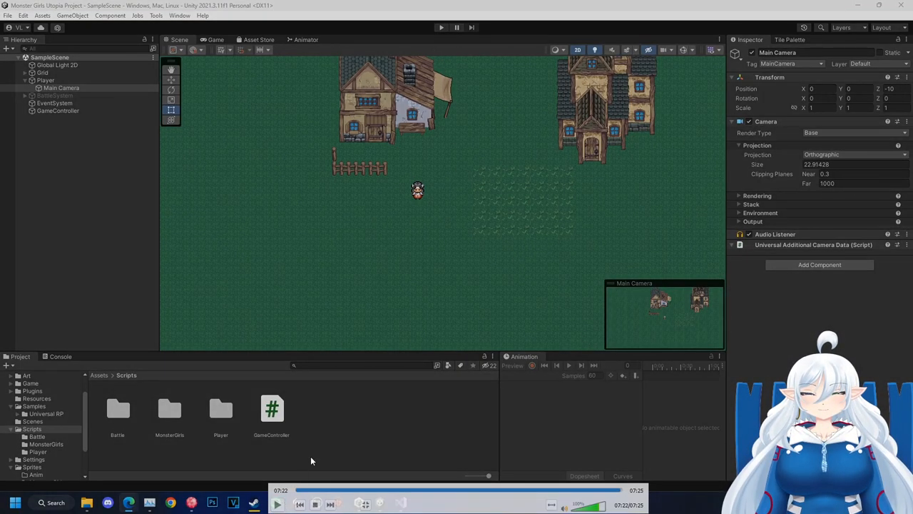
pyautogui.moveTo(419, 342)
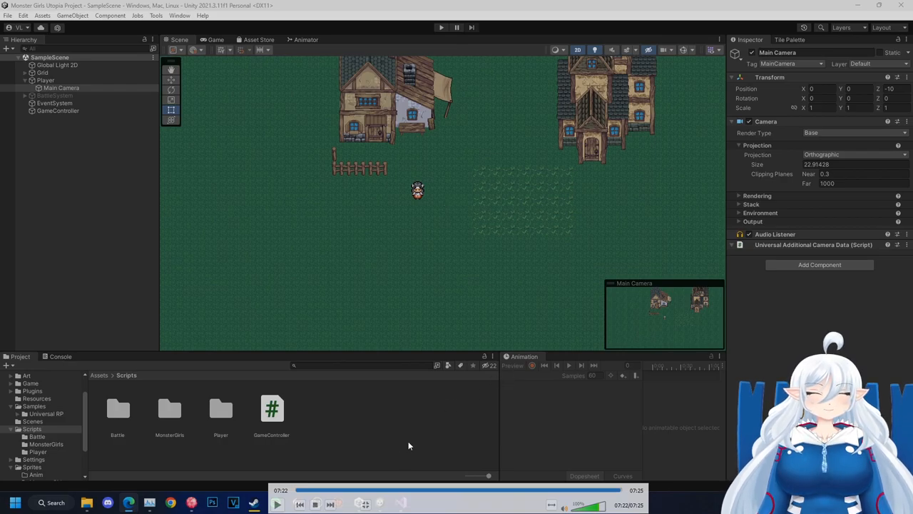
pyautogui.moveTo(332, 343)
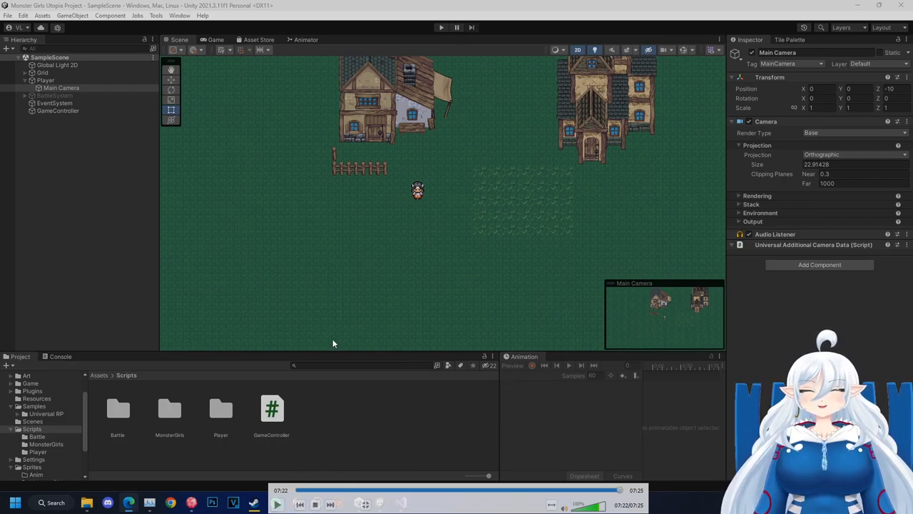
pyautogui.moveTo(344, 352)
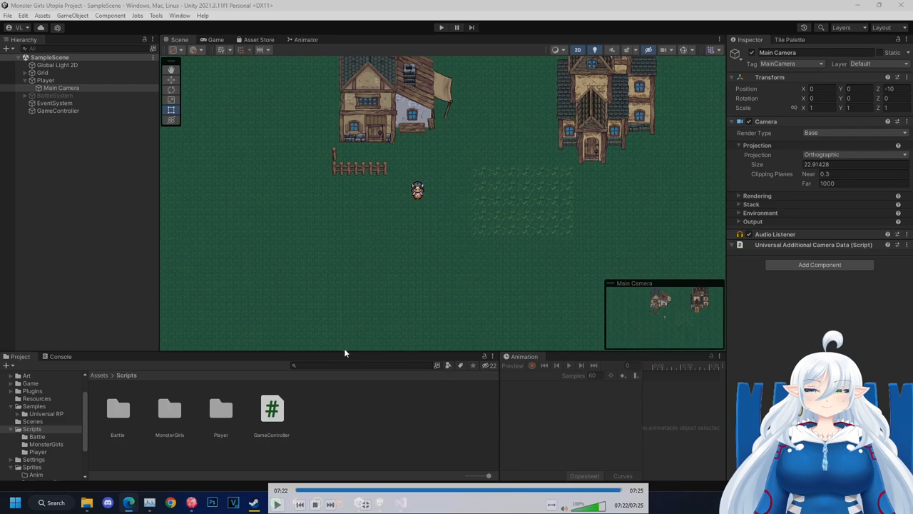
pyautogui.moveTo(425, 277)
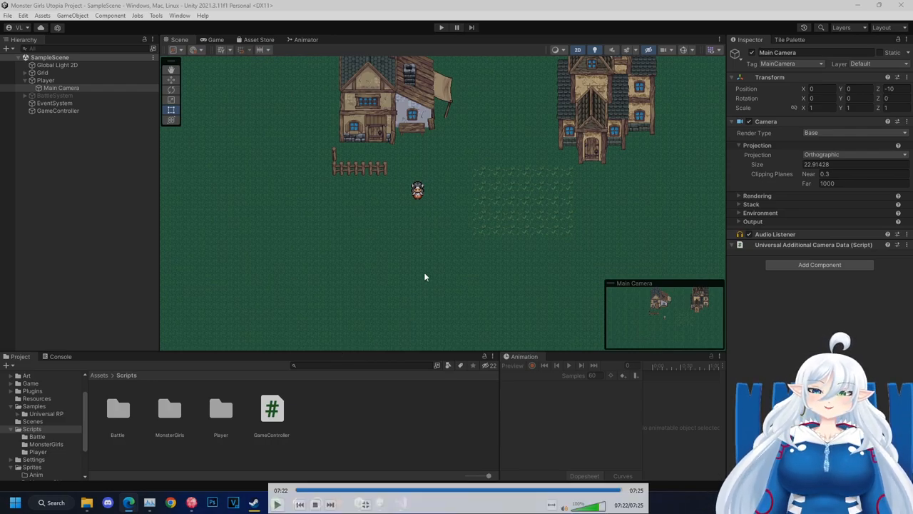